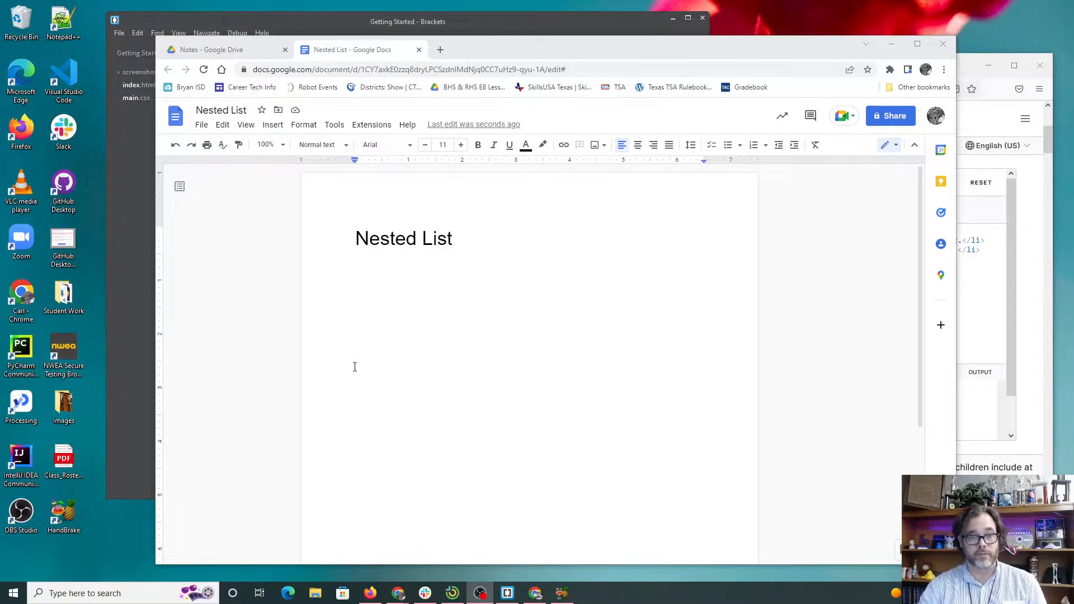
Start a bulleted list below the heading with the names Goerge and Paul
left_click(356, 270)
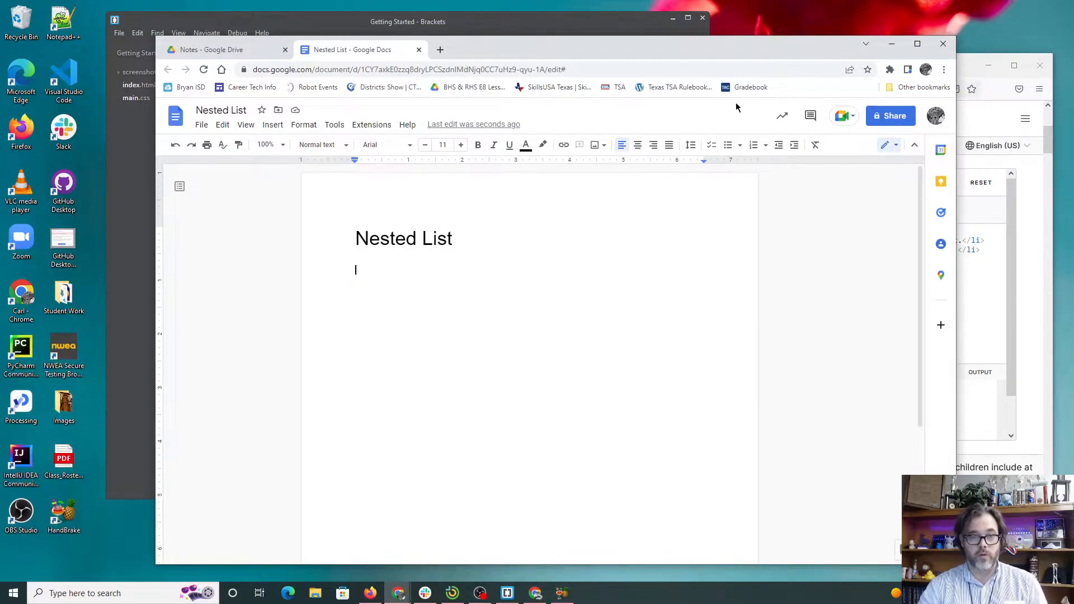
left_click(727, 145)
type("Bob")
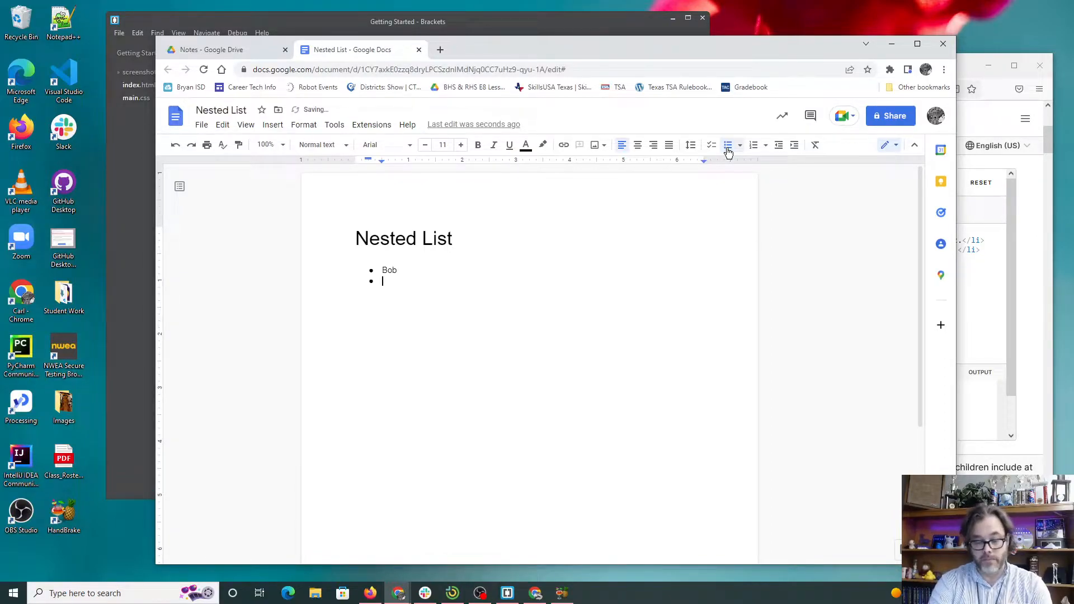
type("Goerge")
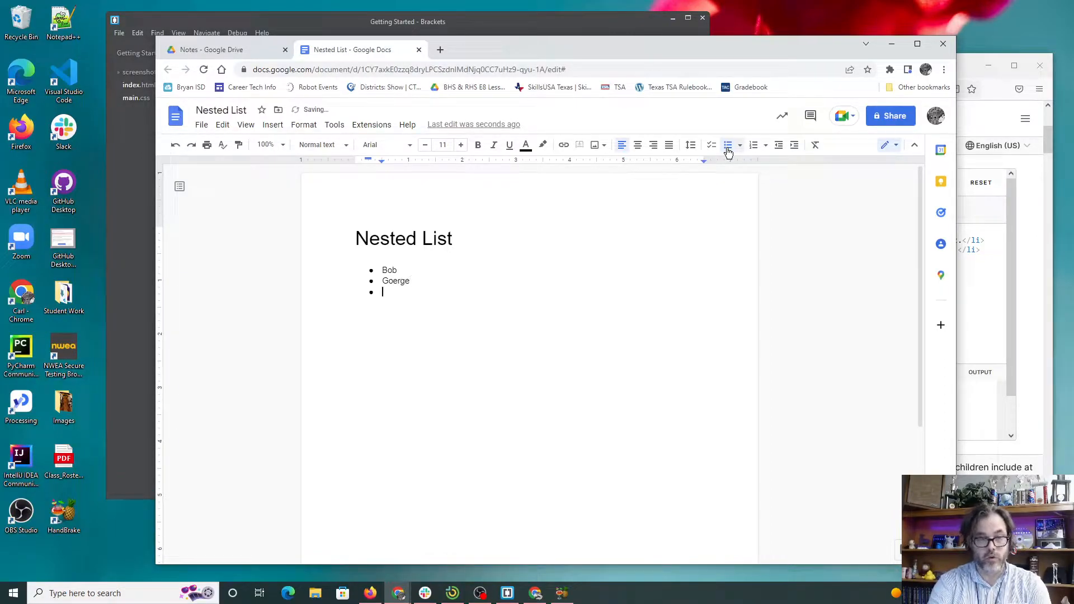
type("Paul")
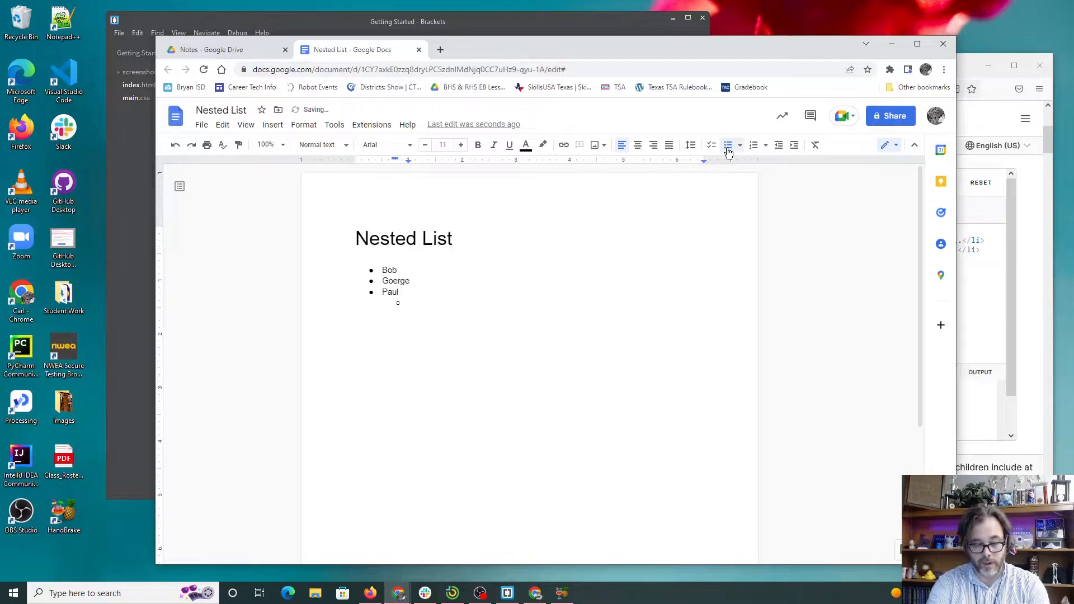
Nest the colours Green and Magenta under Paul, with the number Thirty nested under a colour
type("Green")
type("Yellow")
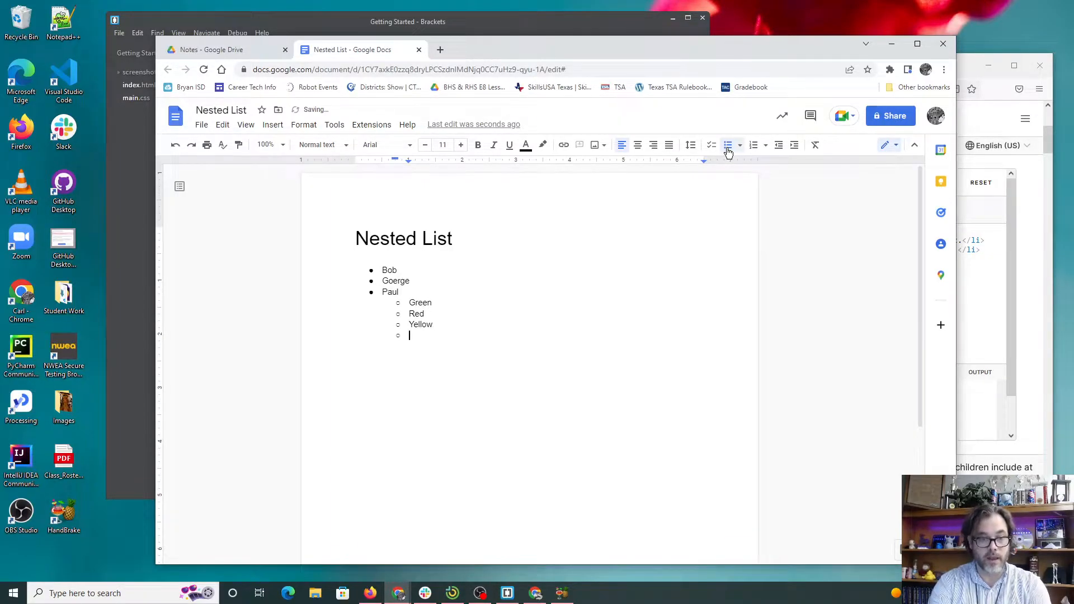
key("Tab")
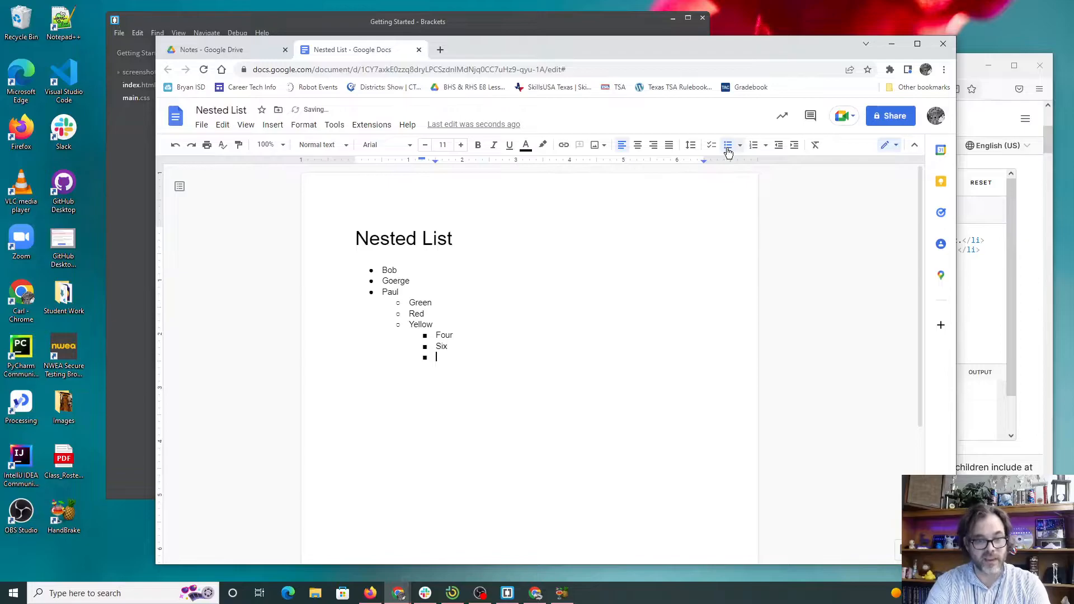
type("Thirty")
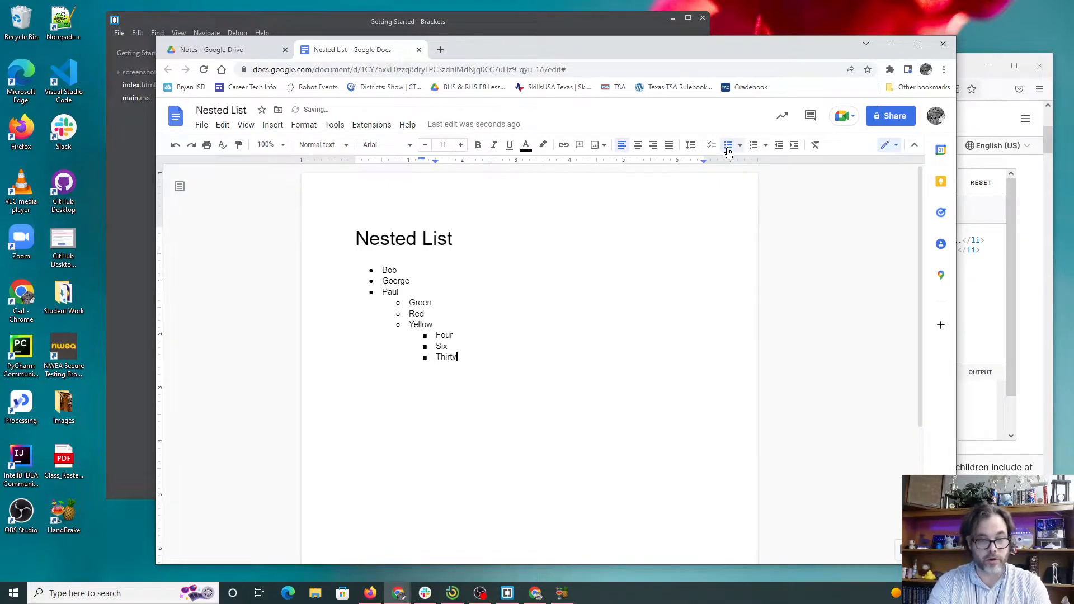
key("Enter")
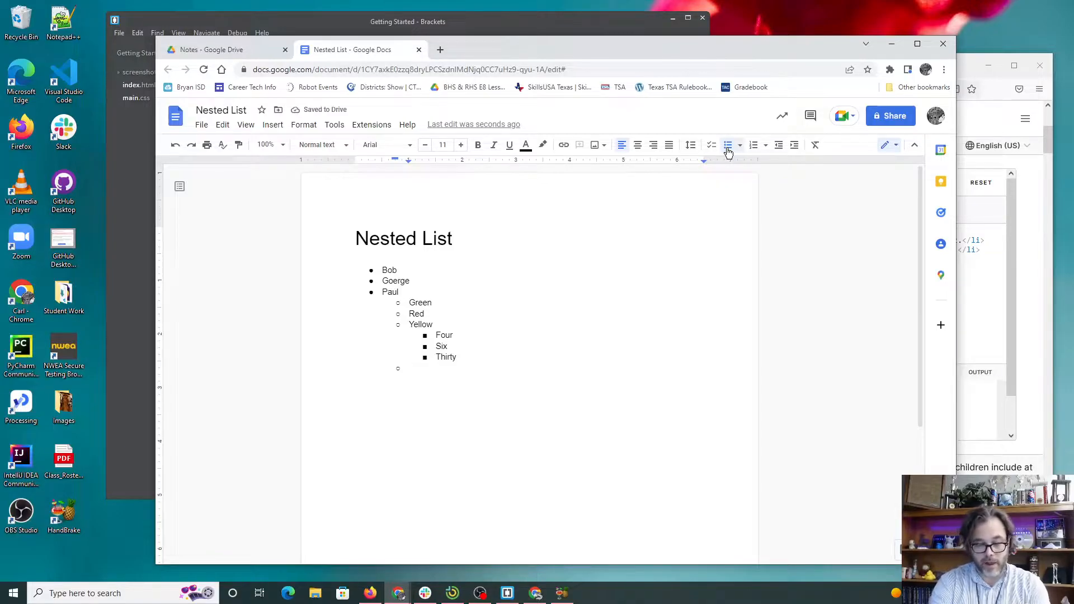
type("pUPRL")
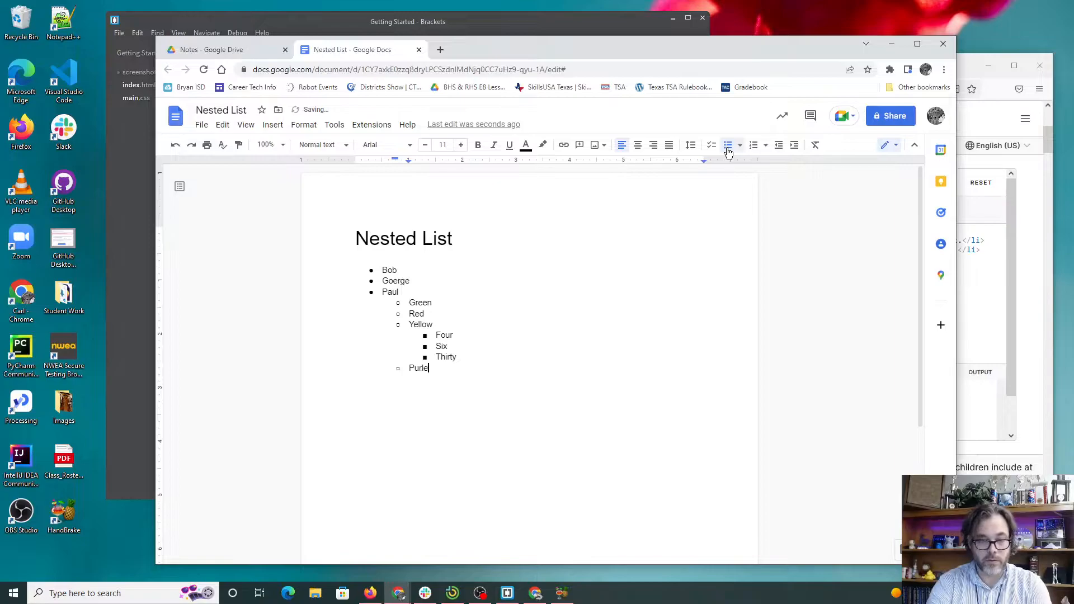
key("Backspace")
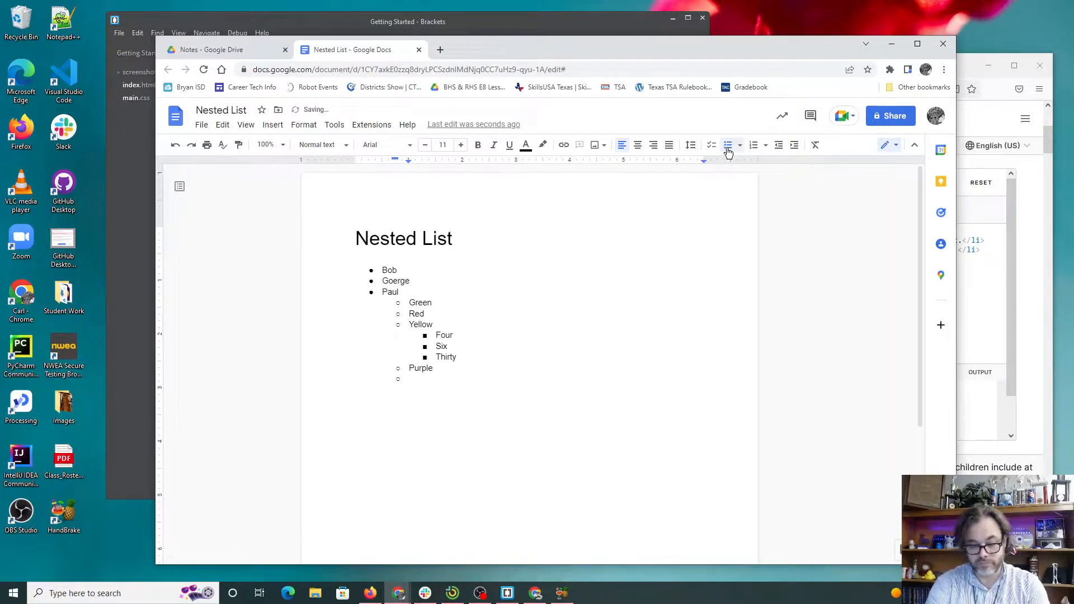
type("Magenta")
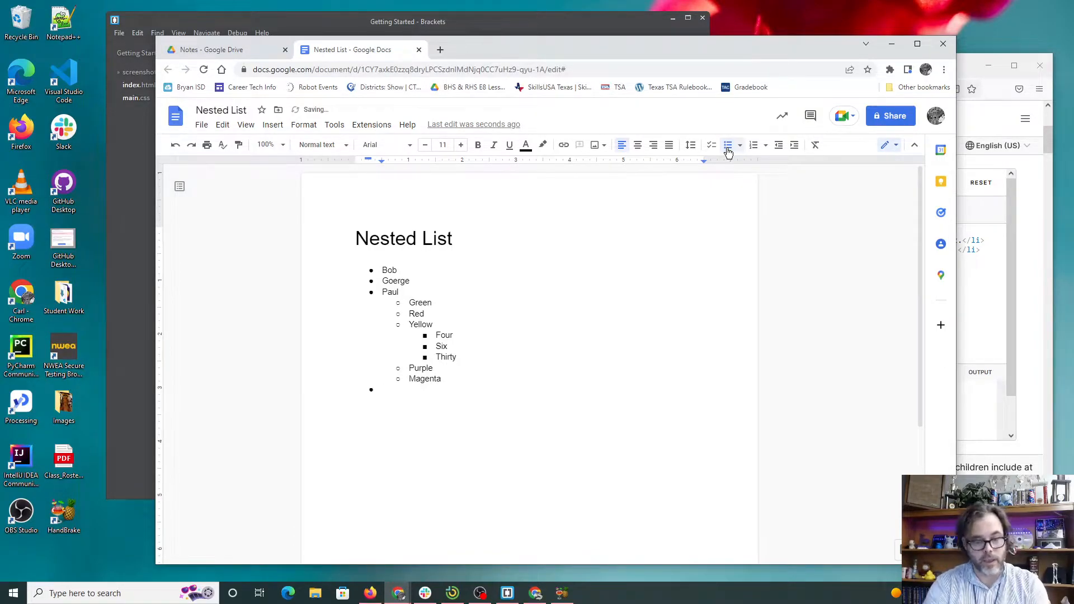
Finish the top-level list with the names Carl and Sue
type("Carl")
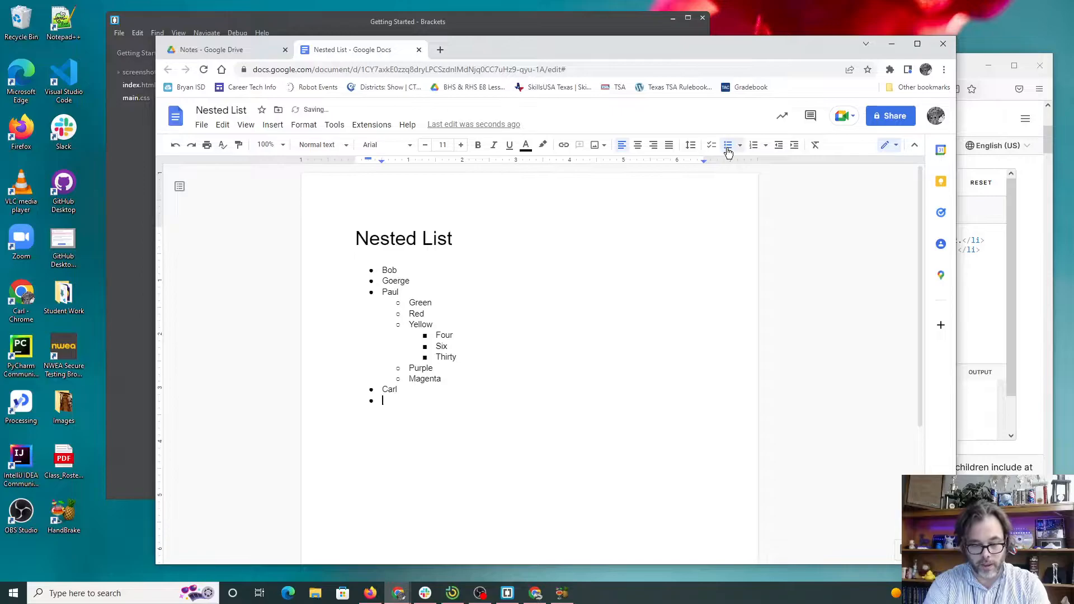
type("Sue")
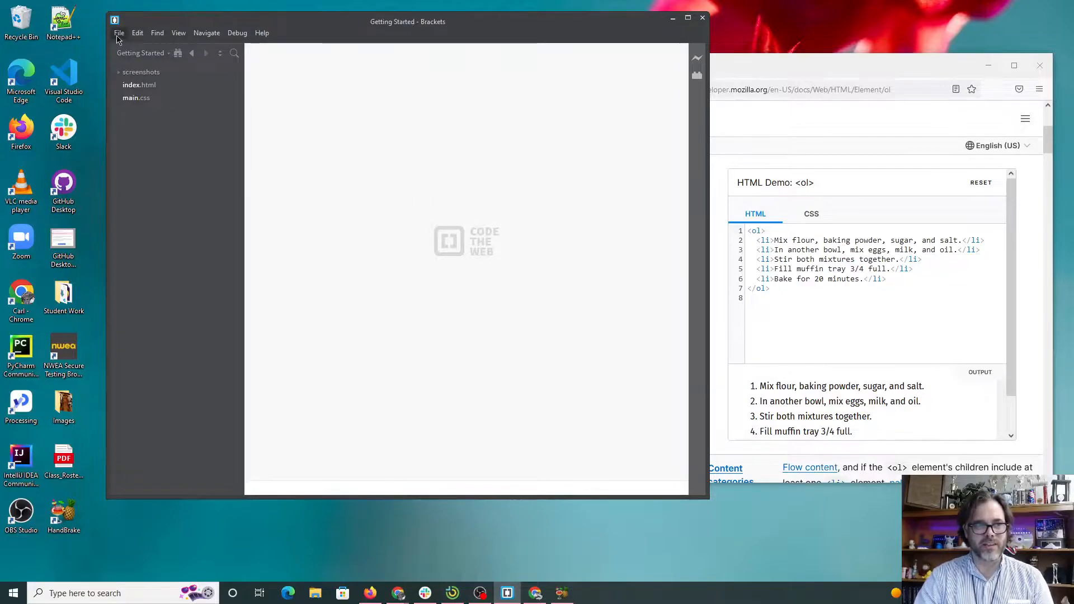
Bring up the File menu in the Brackets window
left_click(119, 32)
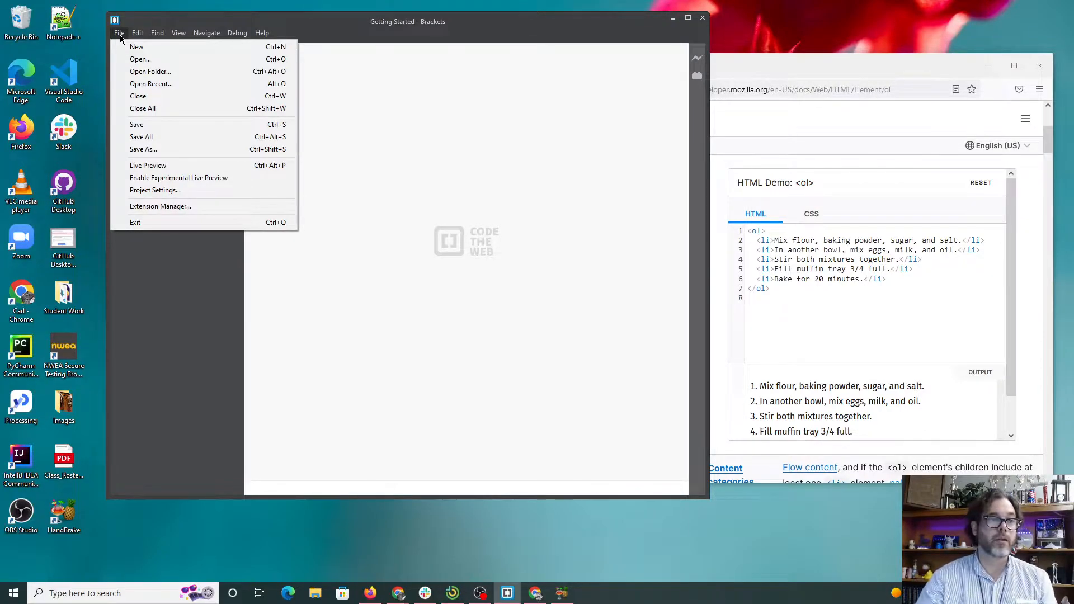
mouse_move(173, 87)
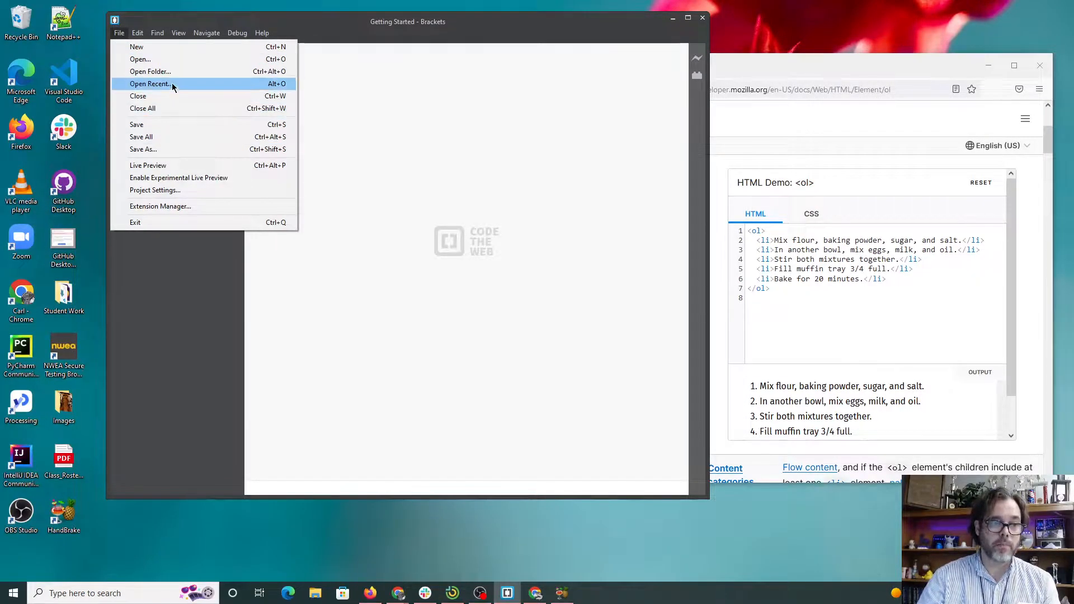
Open htmlTemplate.html from the Documents\HTML folder into the editor
left_click(140, 58)
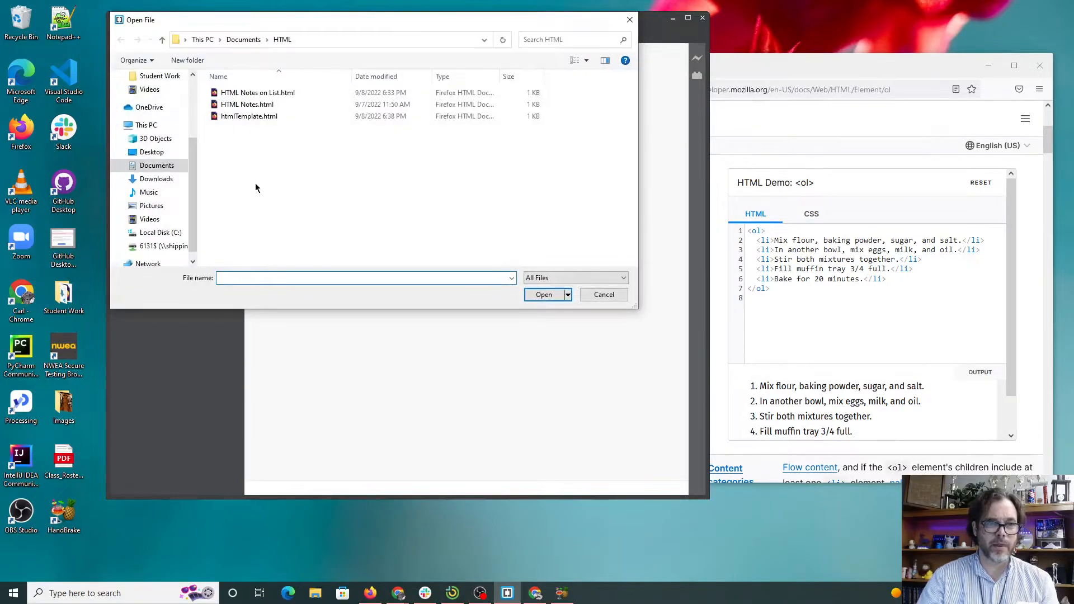
left_click(249, 116)
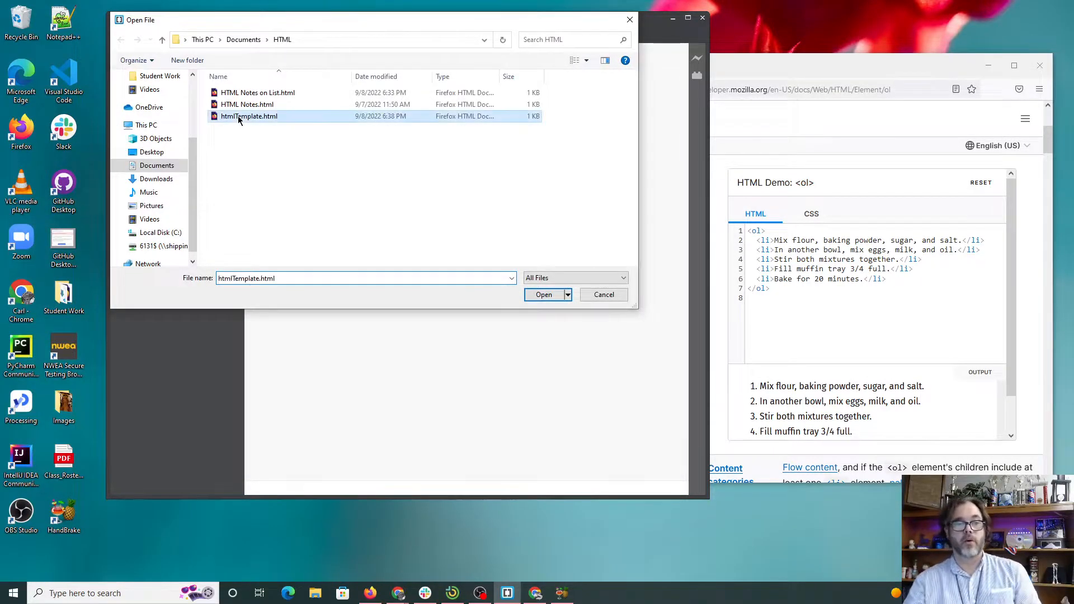
left_click(544, 294)
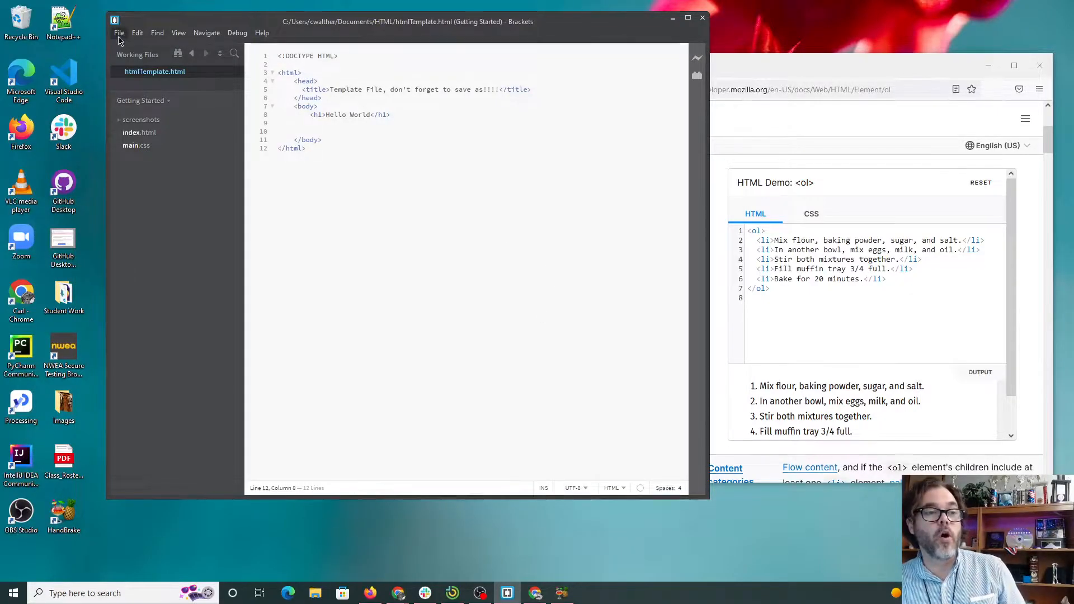
Save the template as a new file named Notes On List.html
left_click(119, 33)
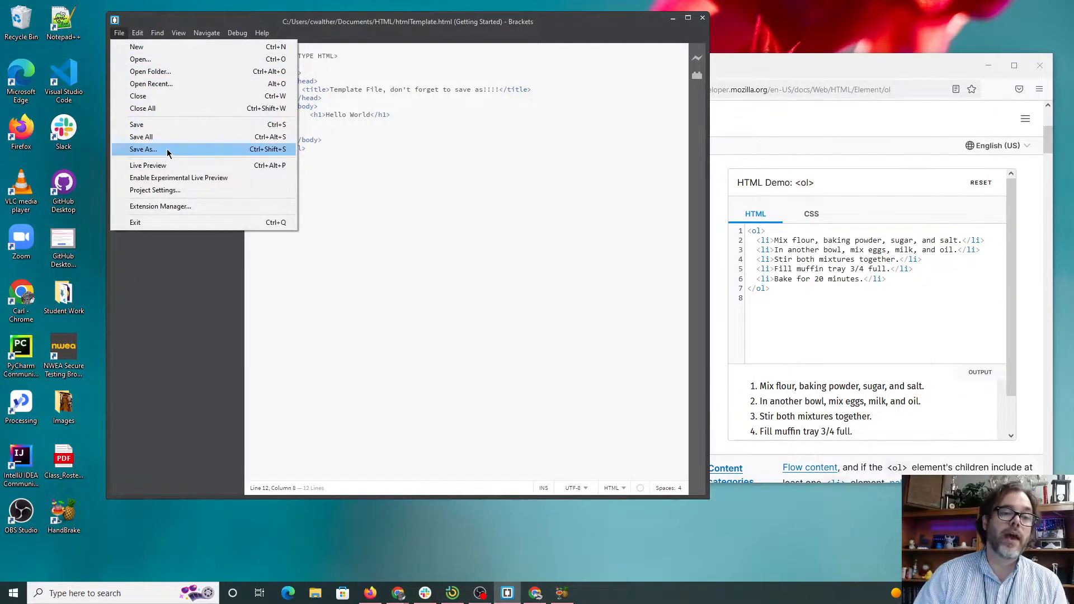
mouse_move(164, 150)
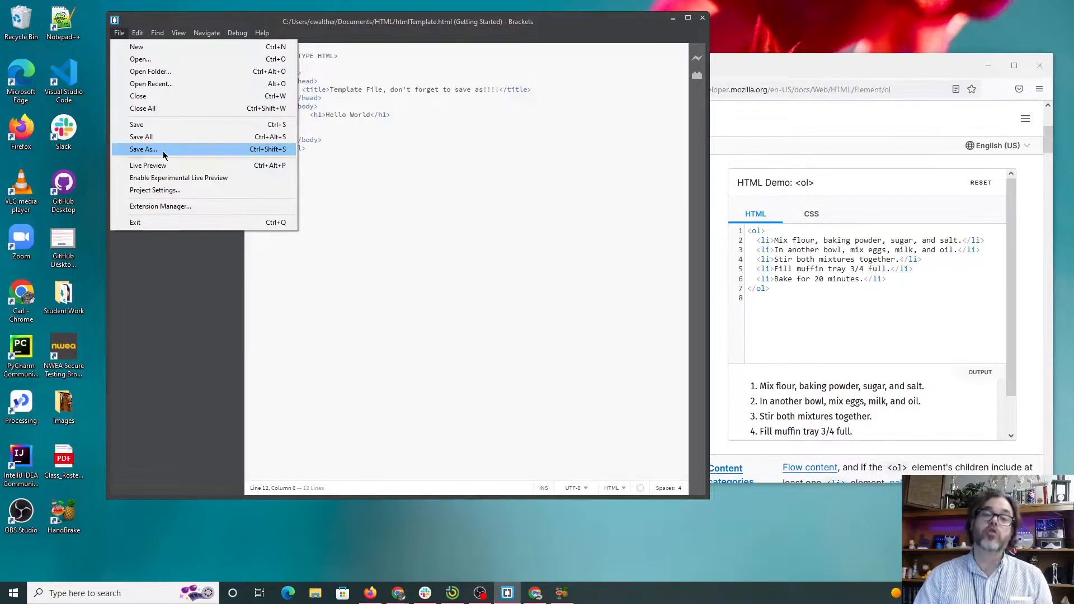
left_click(144, 148)
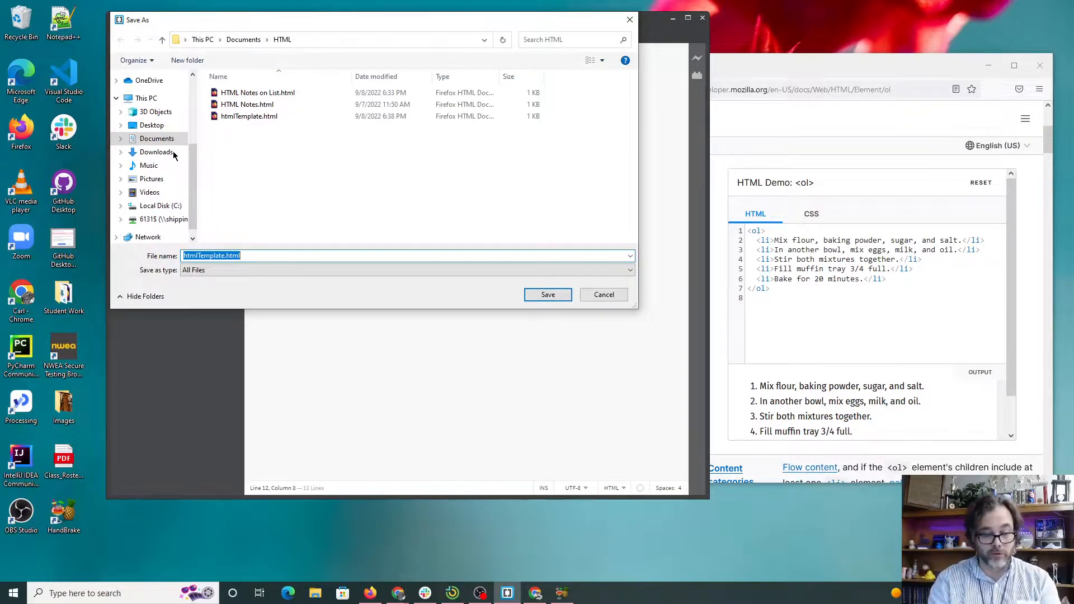
type("Notes")
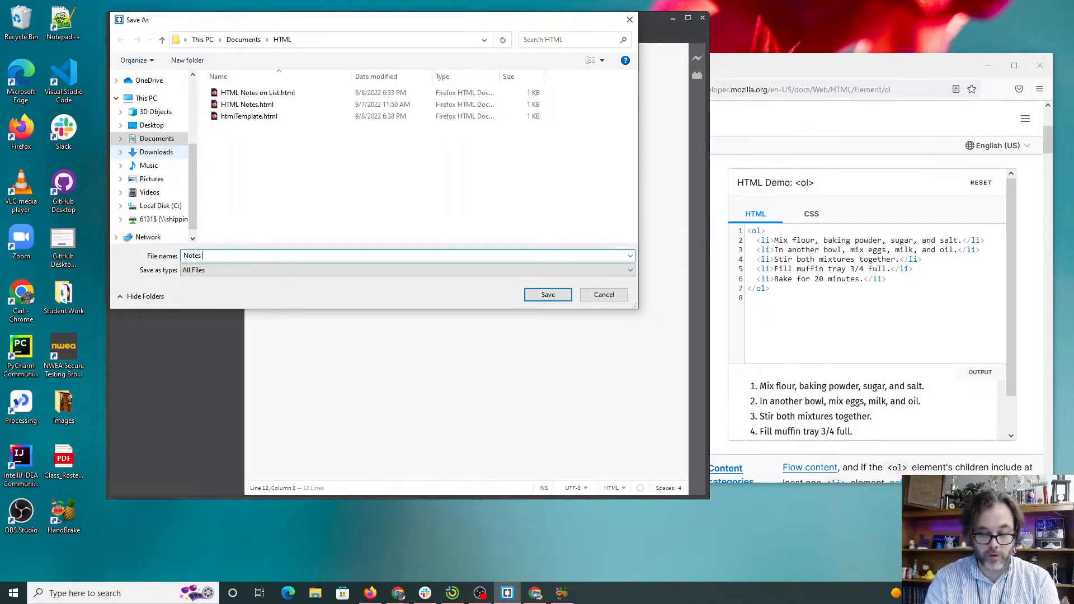
type("On List")
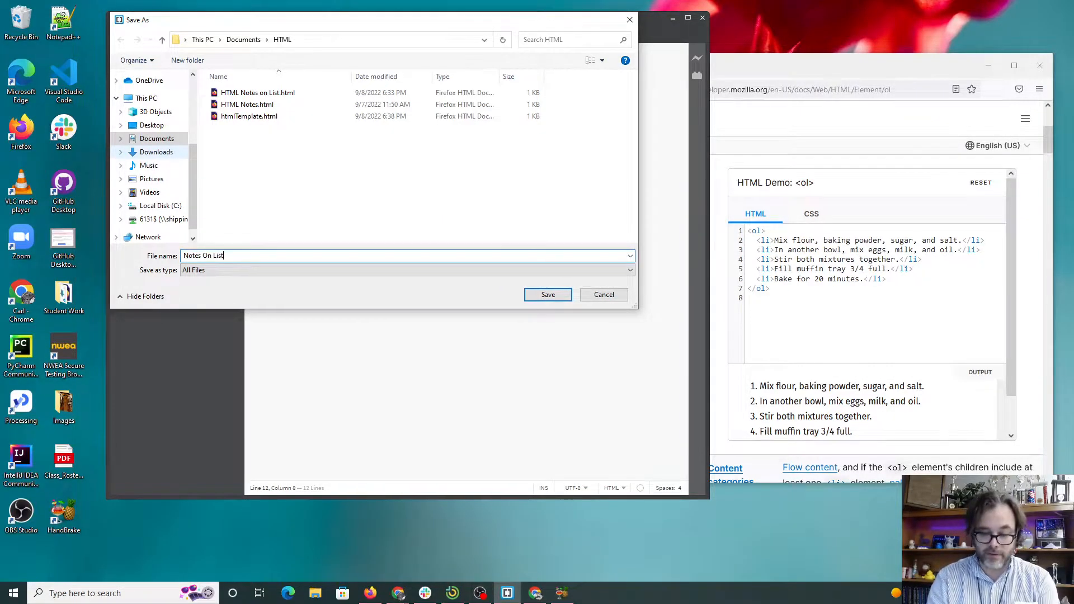
type(".html")
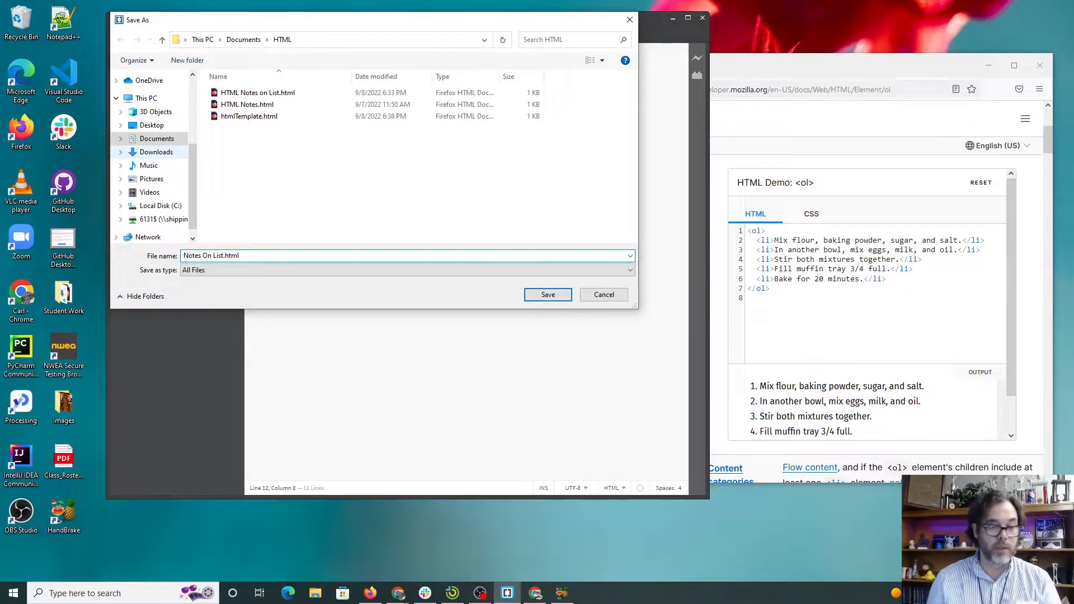
left_click(548, 294)
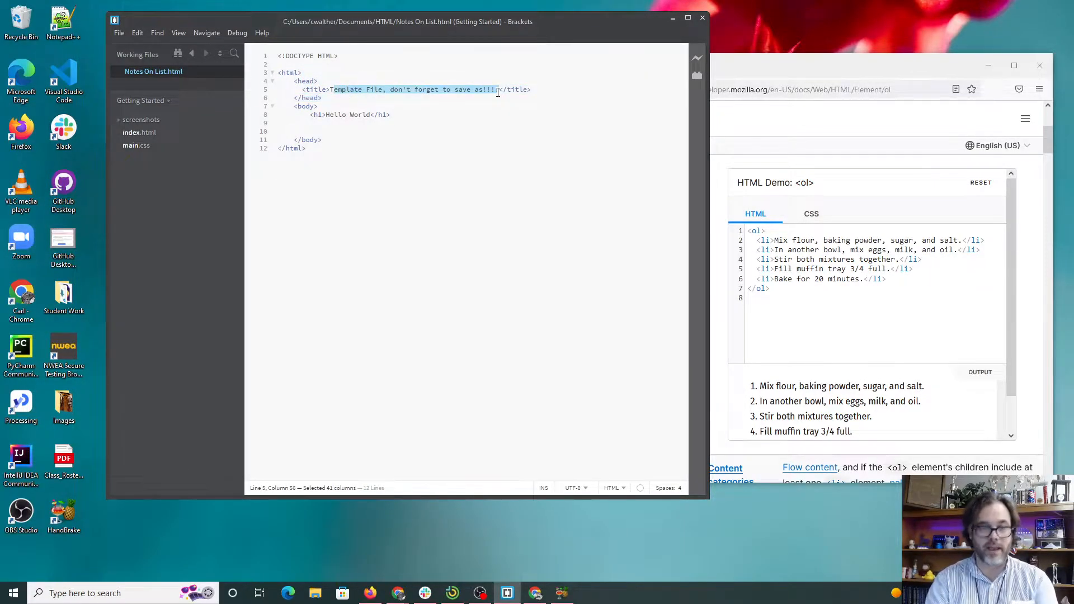
Change the page title to Note on Nested List
key("Delete")
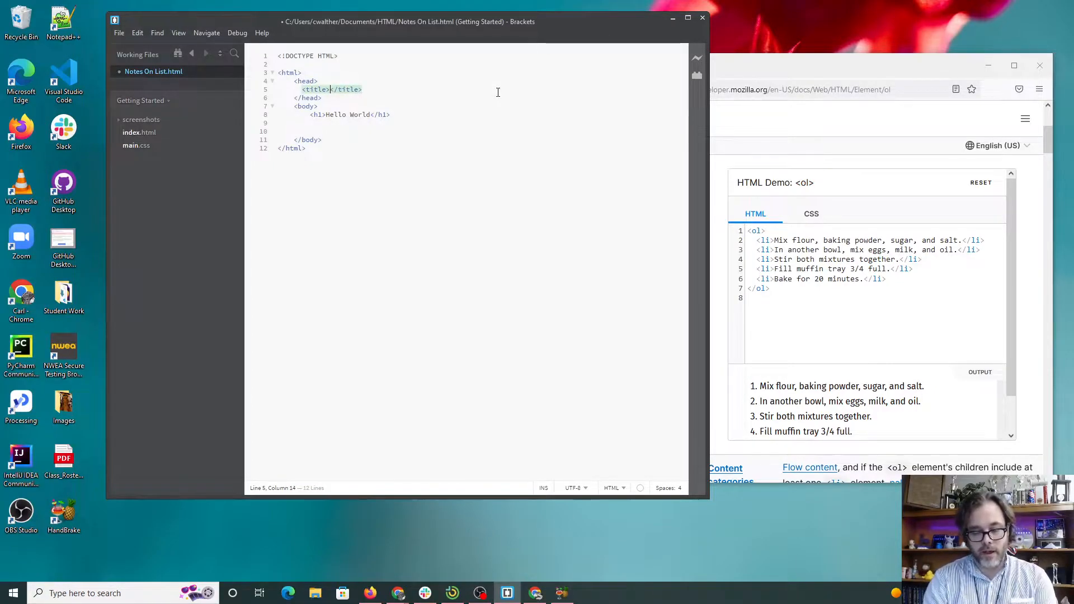
type("Note on")
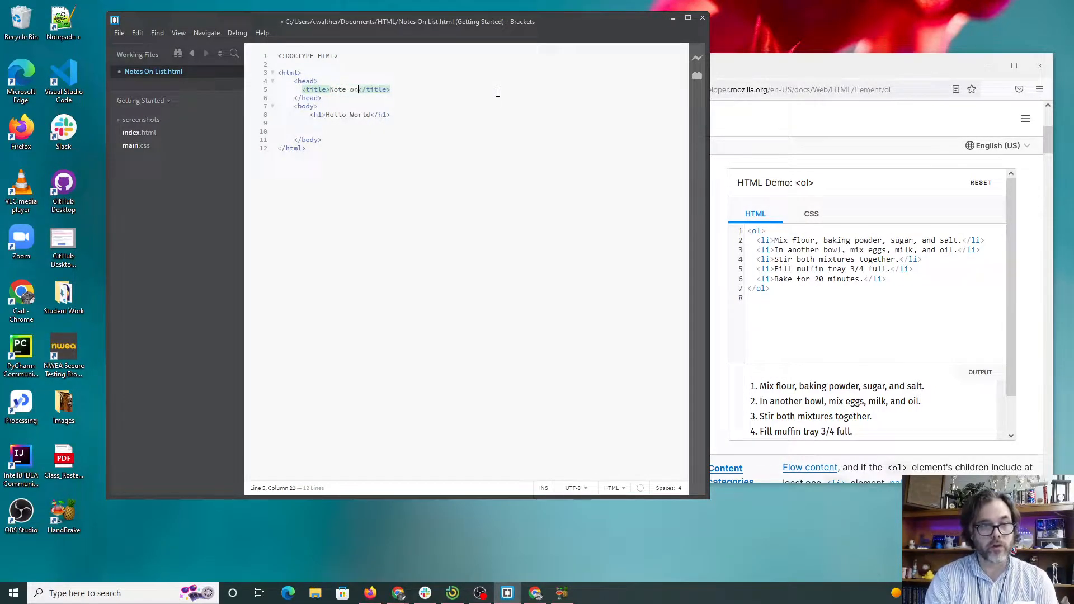
type("List")
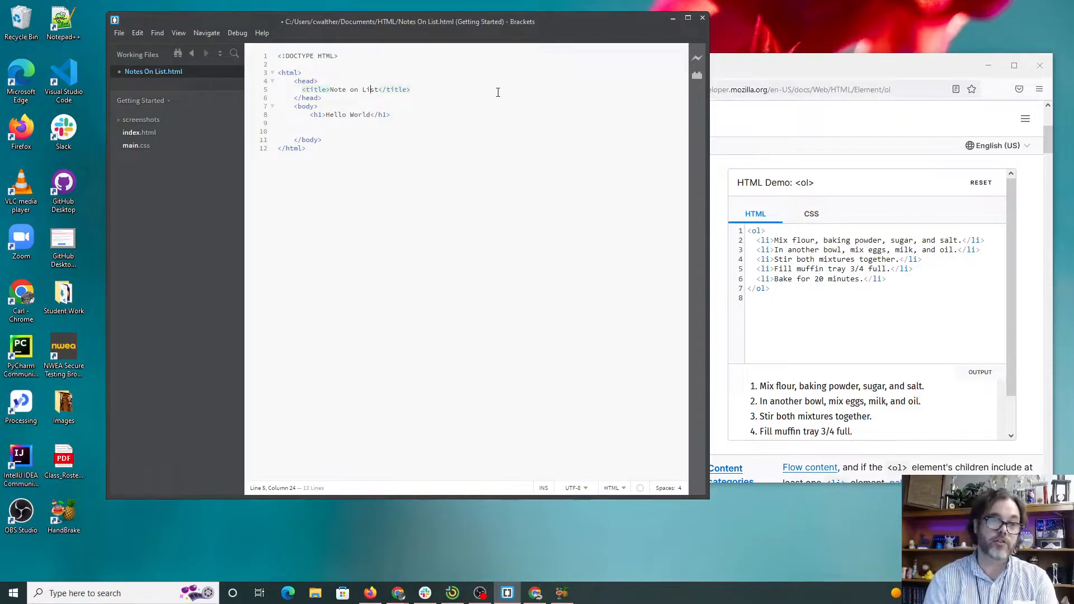
type("Nested")
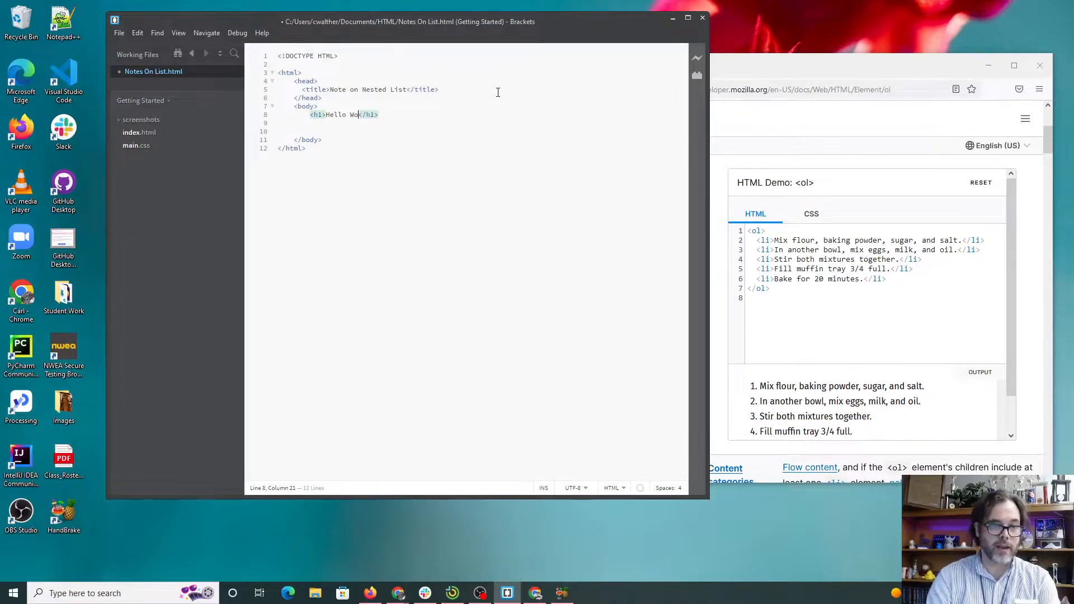
Make the heading read Nested List and add a paragraph 'This is a nested list.' with blank lines below
key("Backspace")
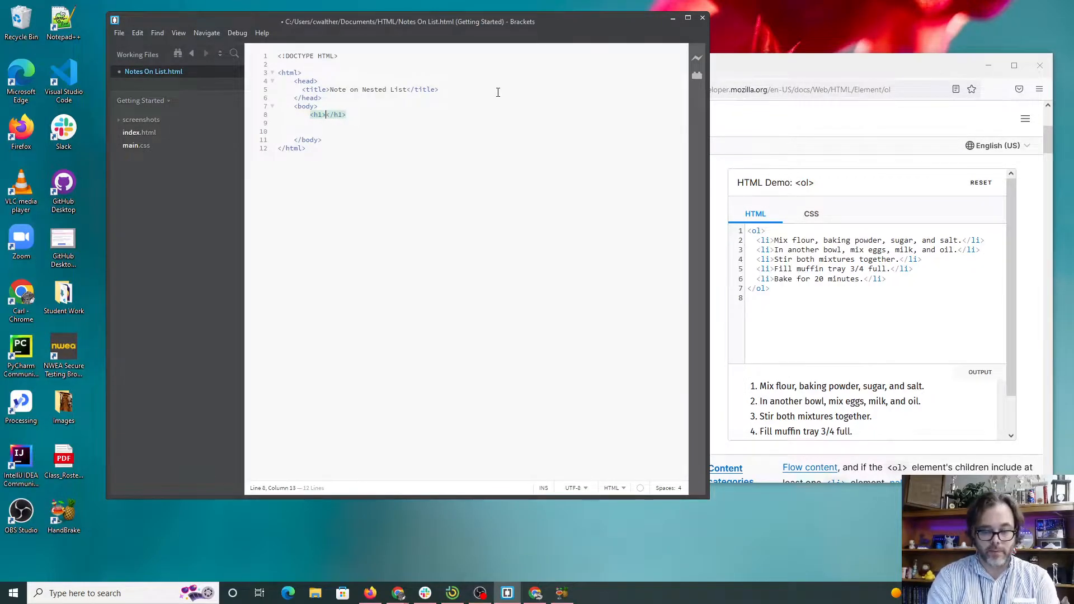
type("Nested List")
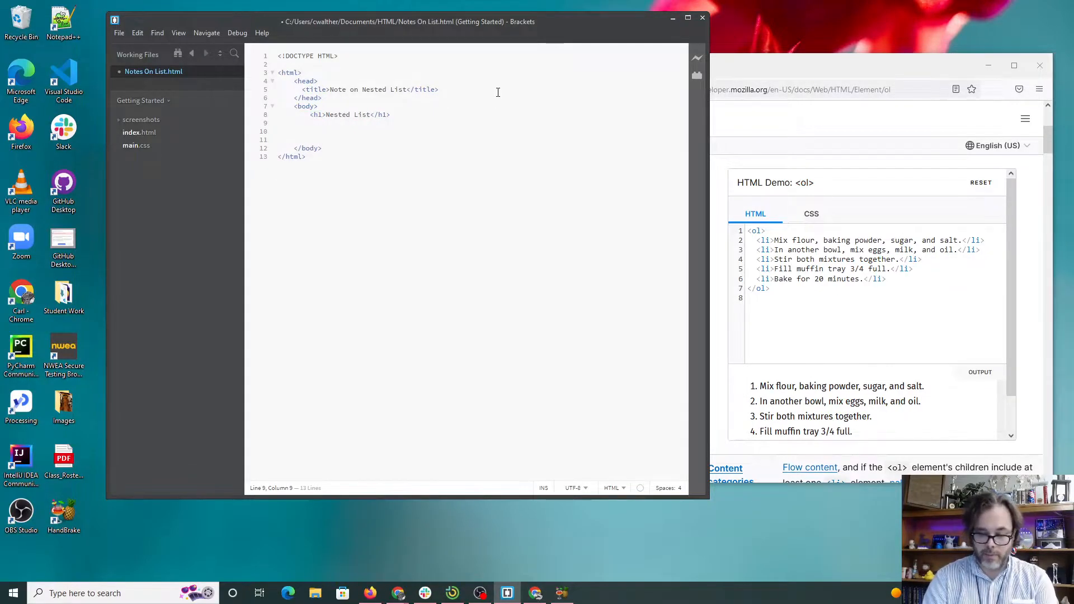
type("<p></p>")
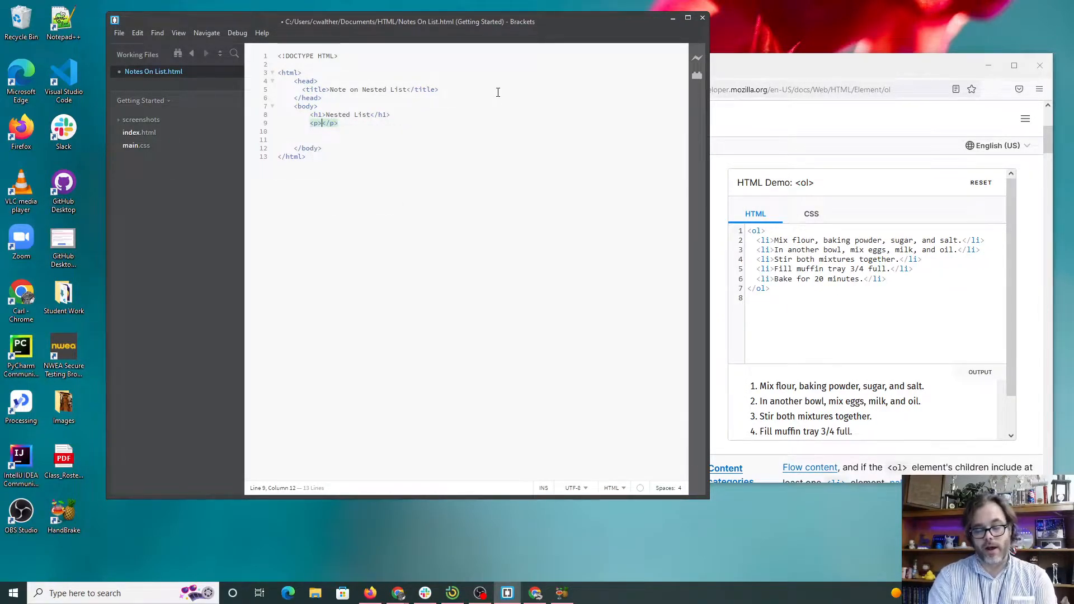
type("The")
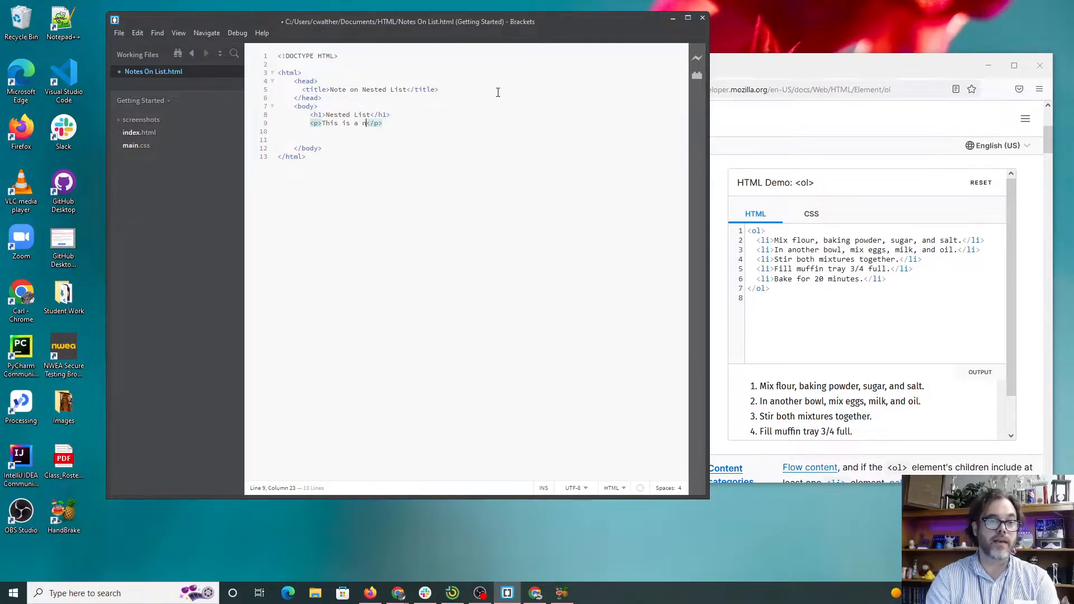
type("ested list")
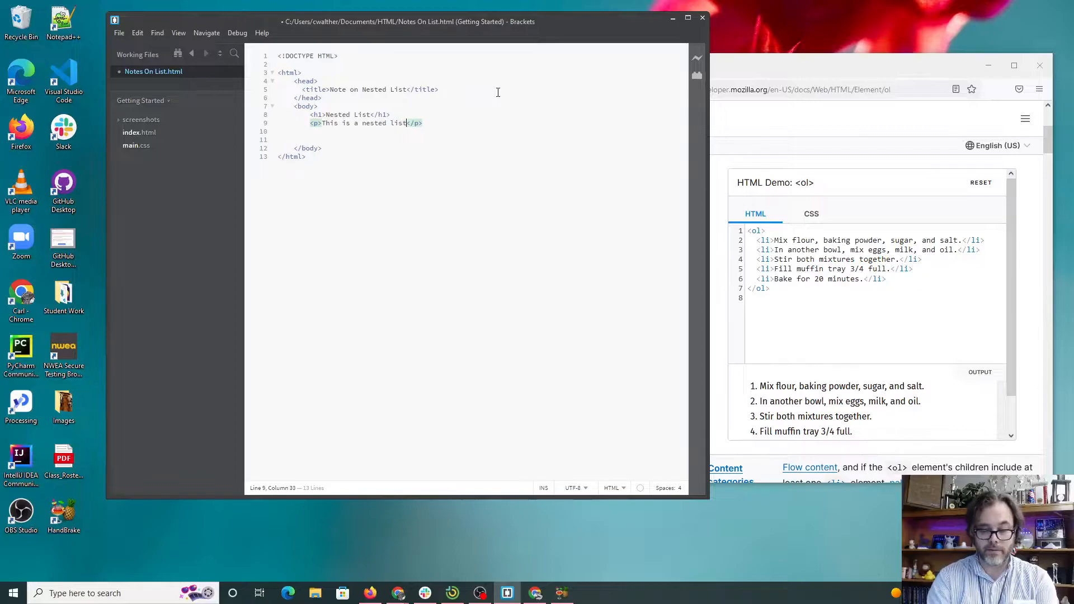
type(".")
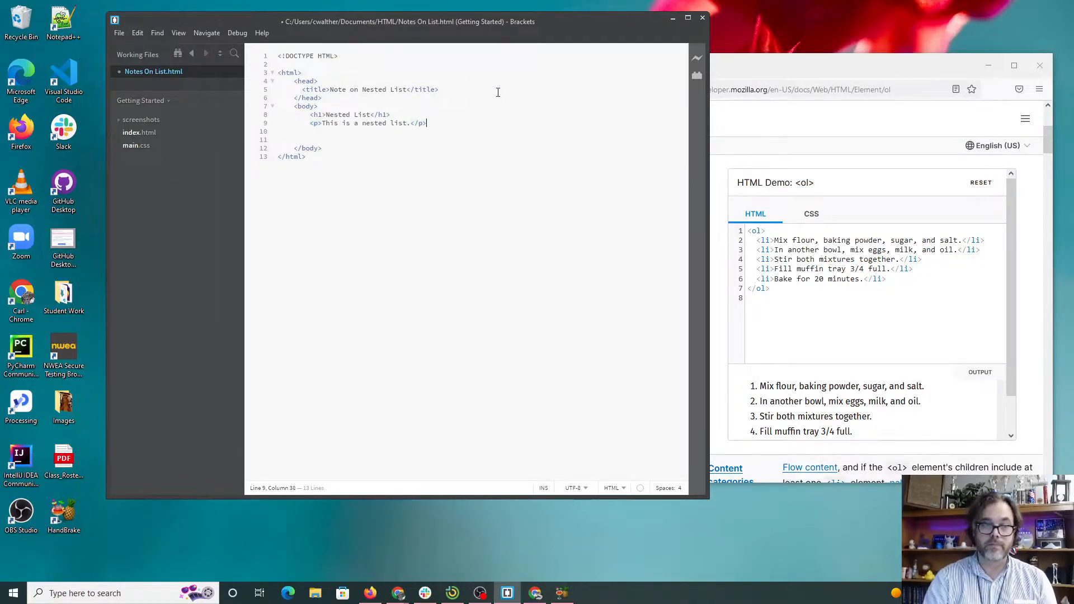
key("Enter")
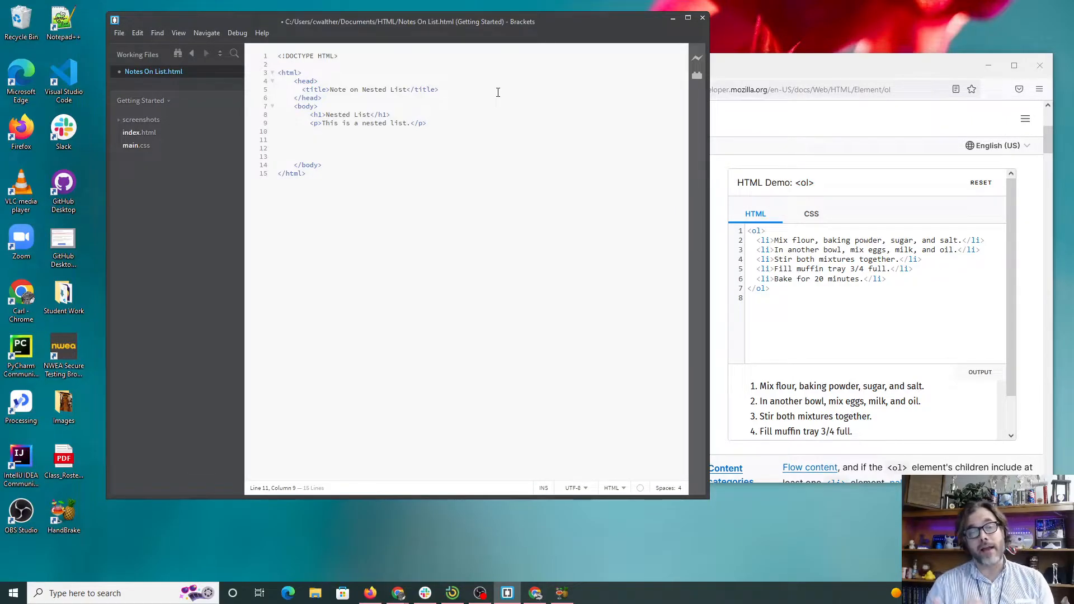
left_click(311, 139)
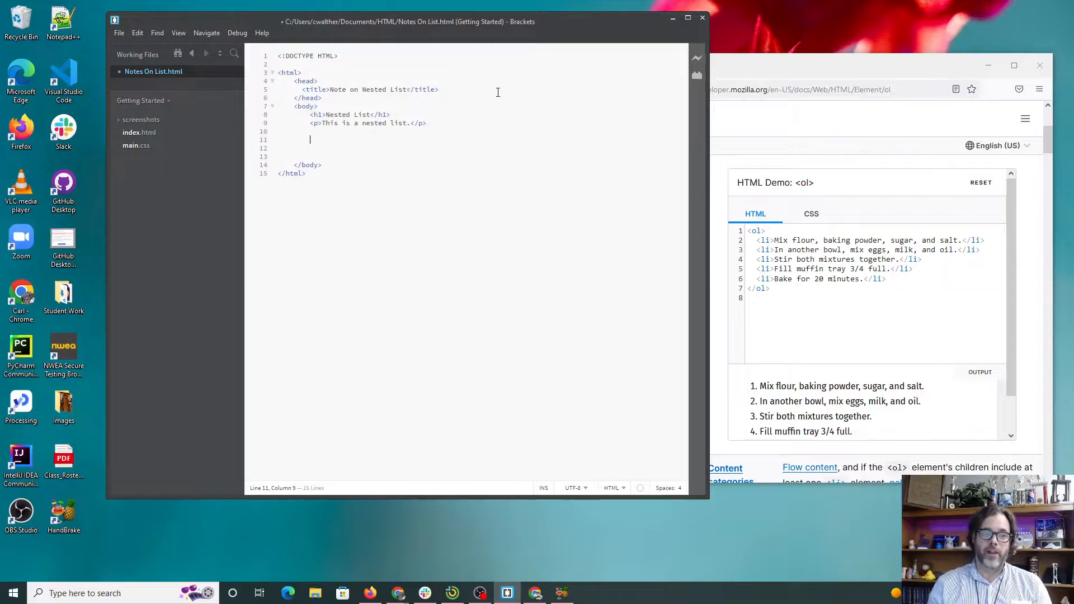
Add an ordered list with the items Last Place and Second to Last Place below the paragraph
type("<")
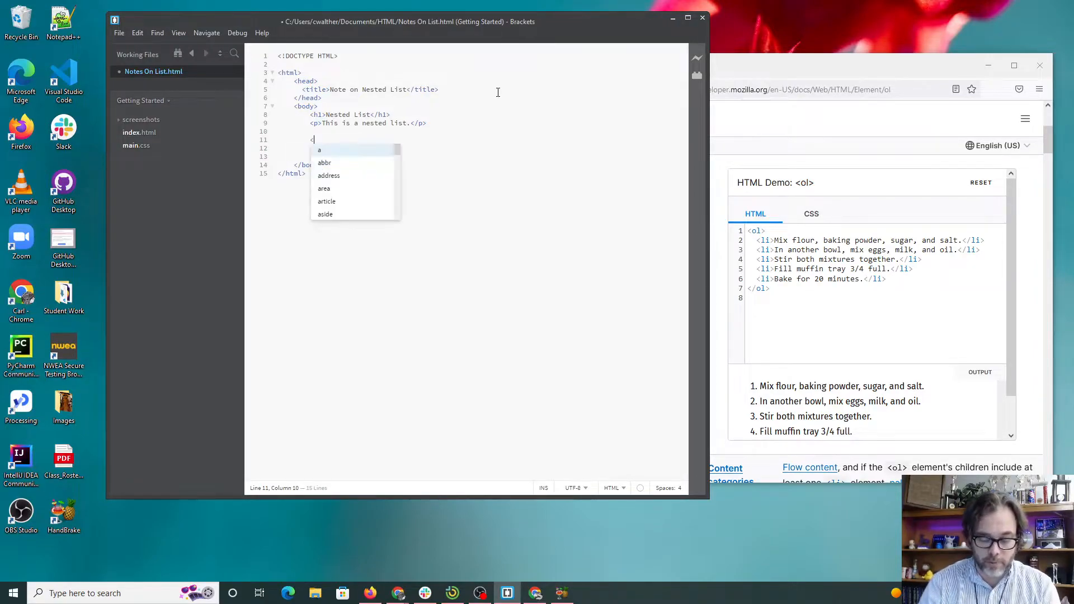
type("ol></ol>")
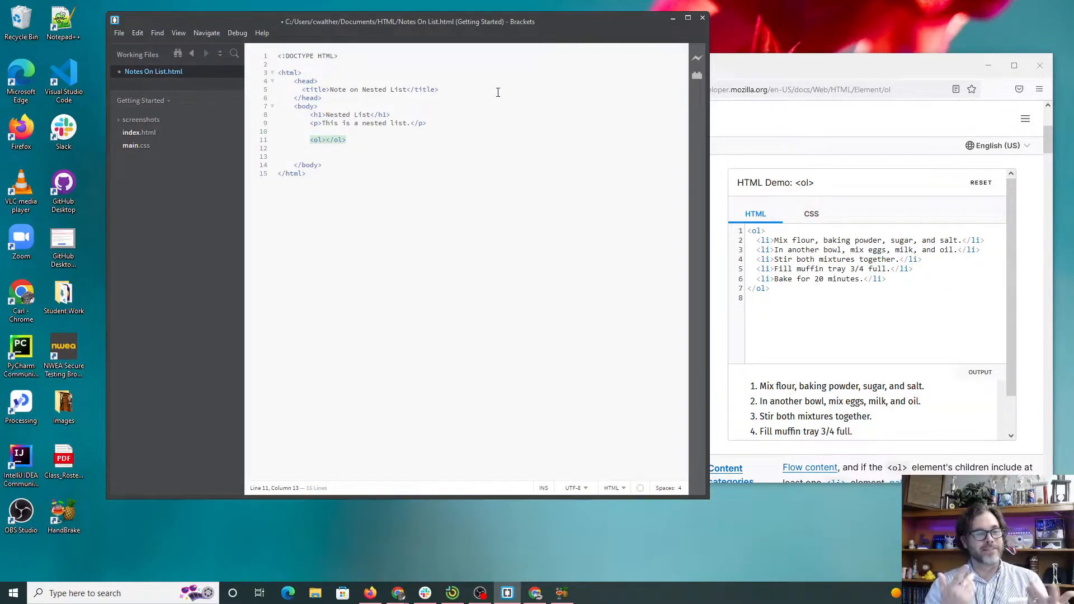
key("Enter")
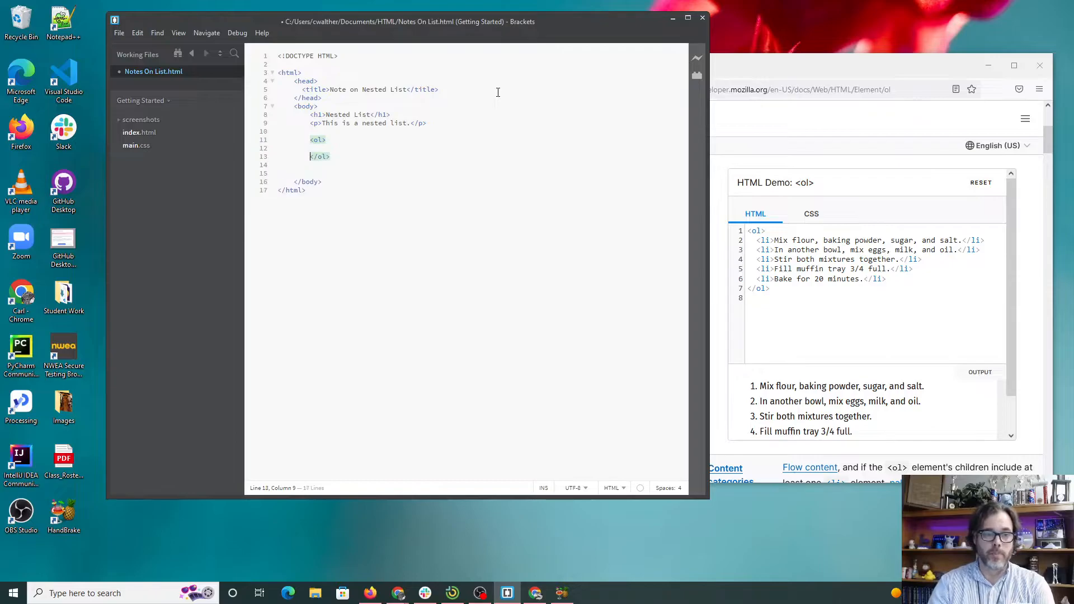
type("<li")
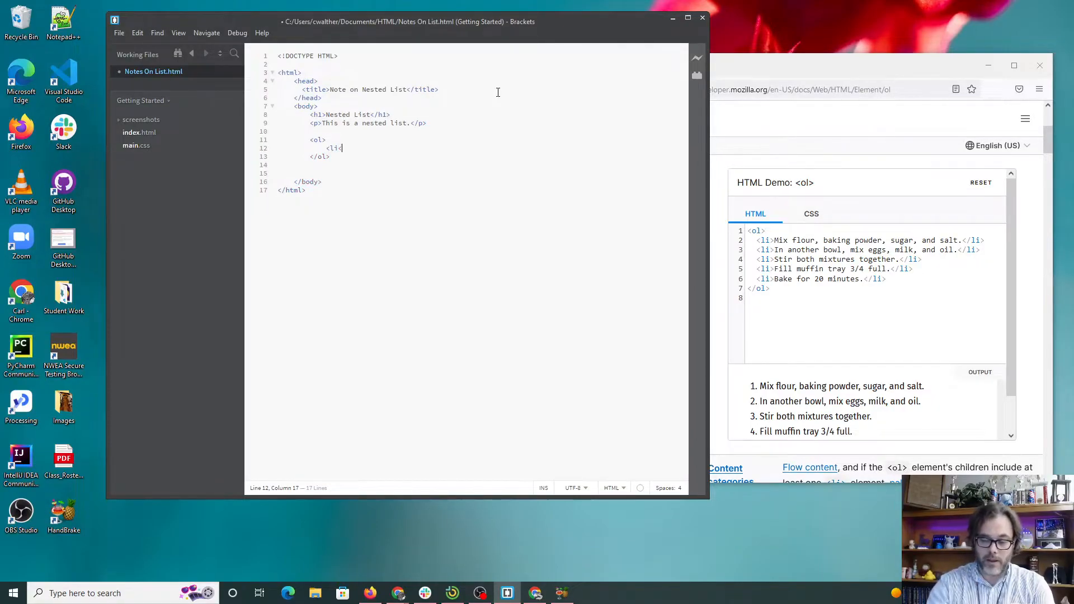
type("></li>")
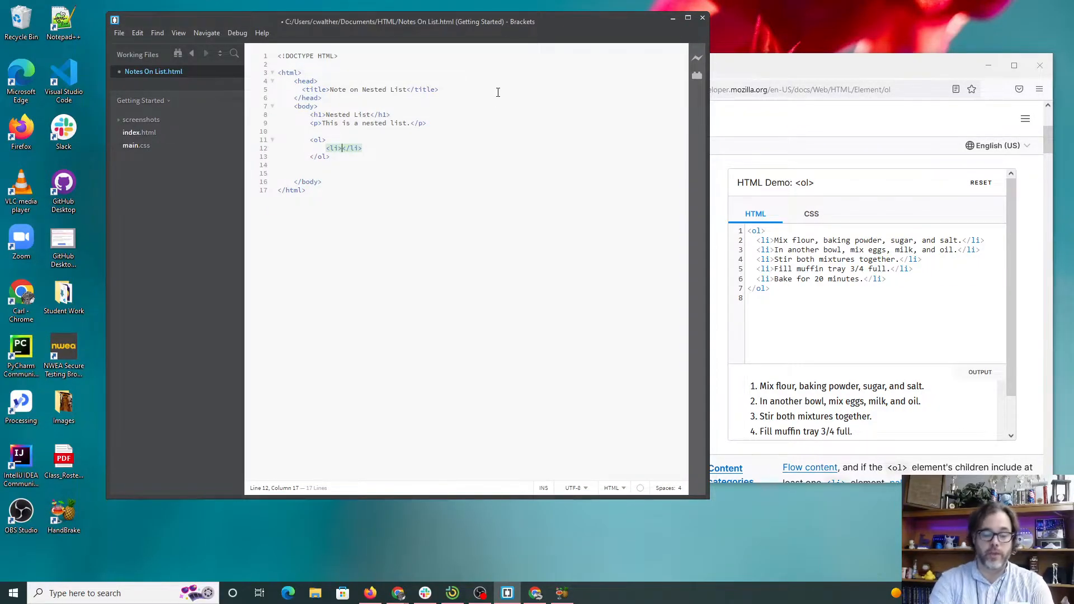
type("Last Pla")
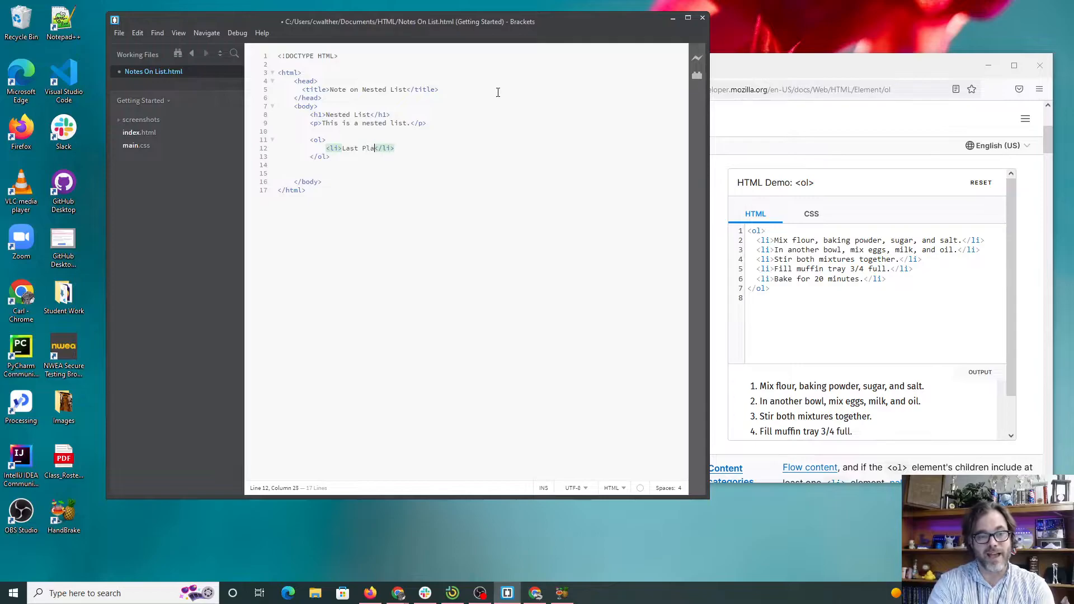
type("ce")
type("<li")
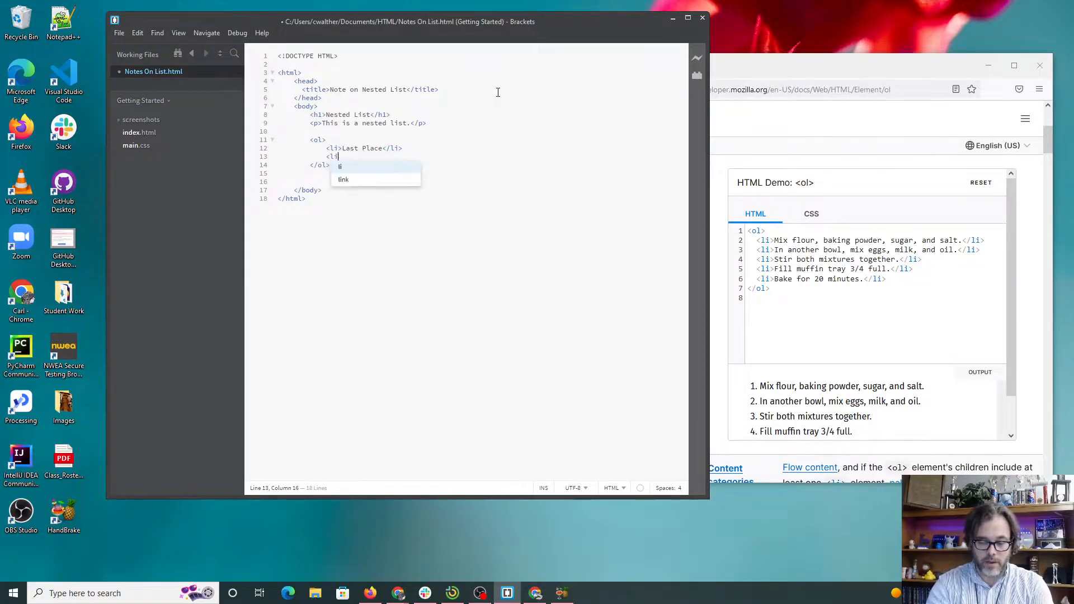
type("Second to Last </li>")
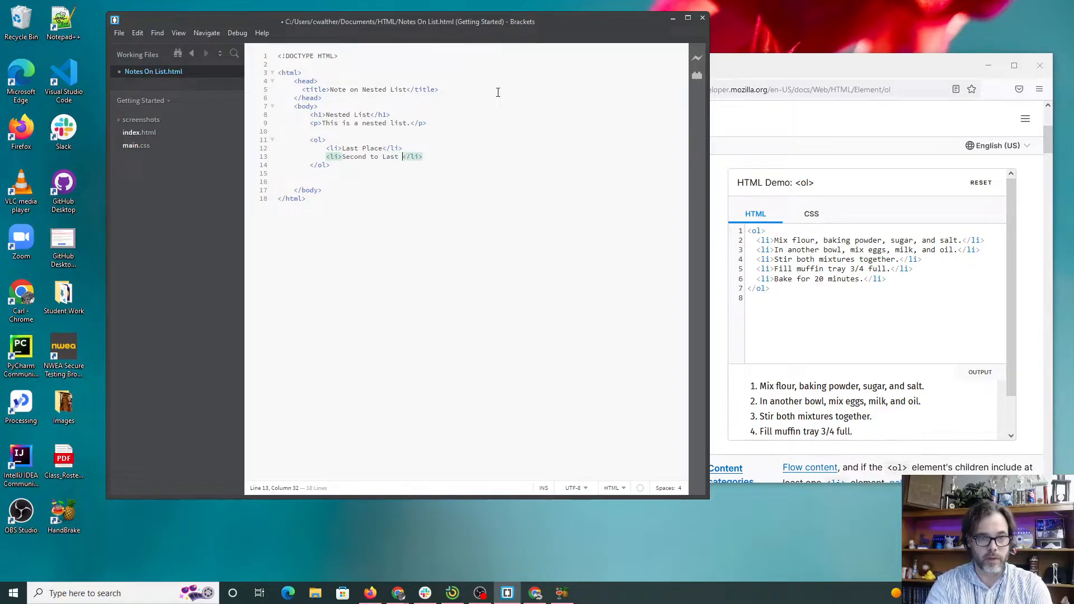
type("Place")
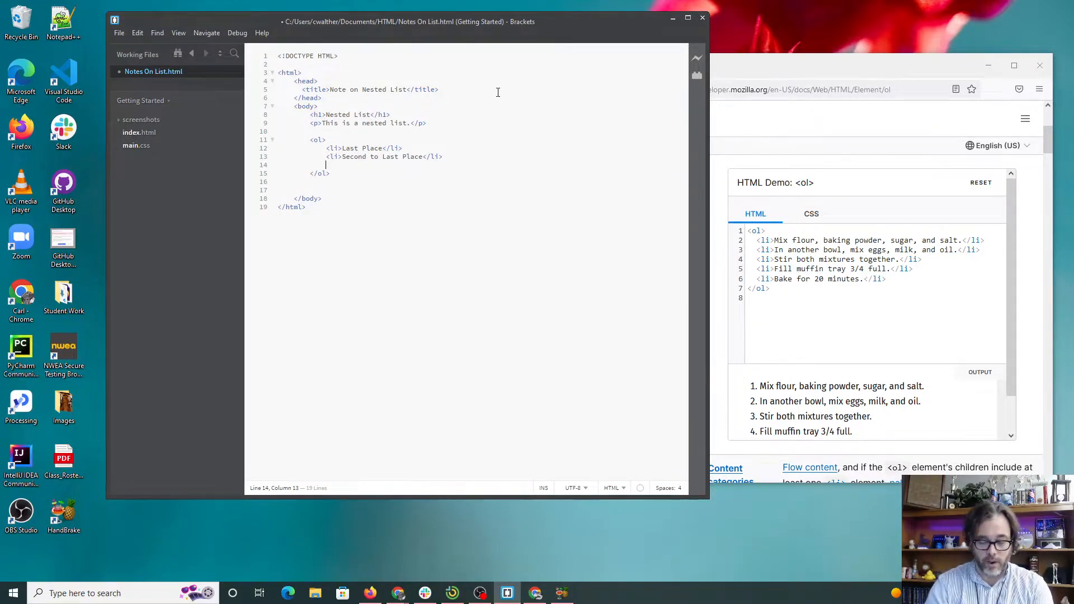
Nest an inner ordered list holding Cat, Dog and Bird inside the outer list
type("<ol>")
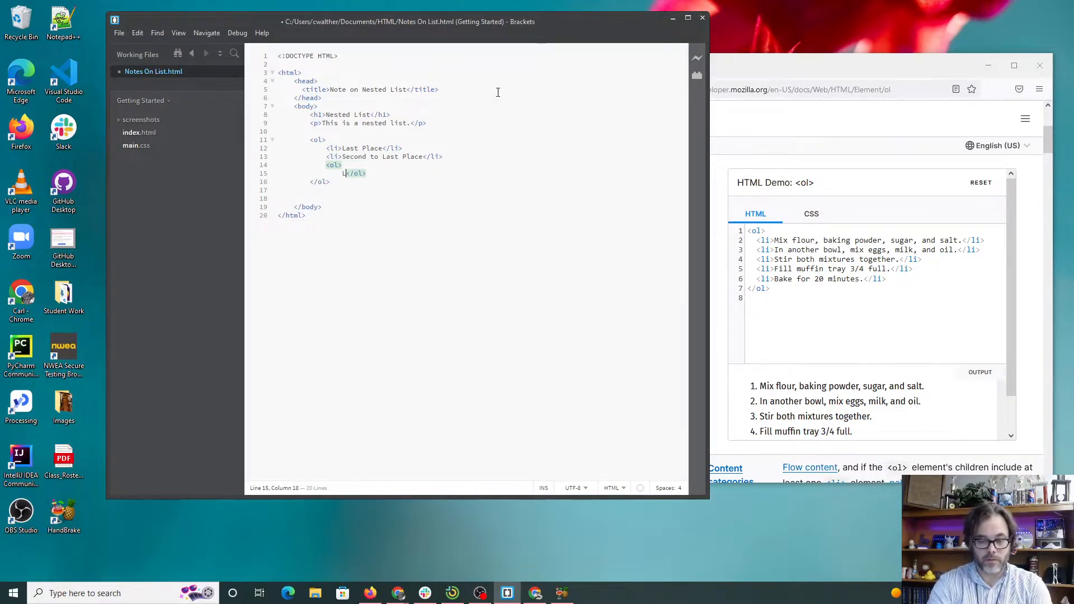
type("li")
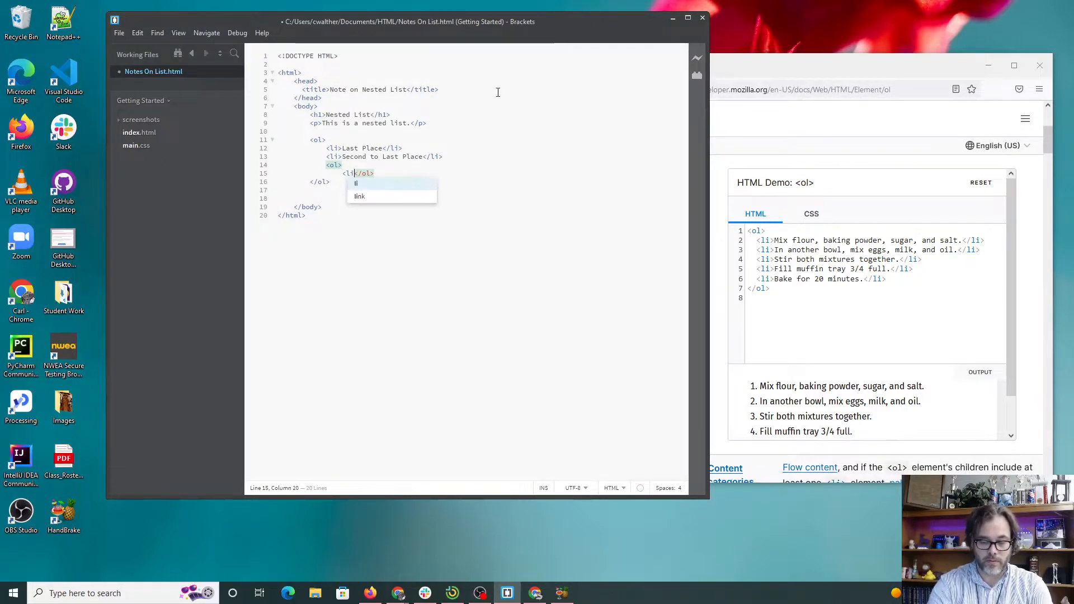
key("Tab")
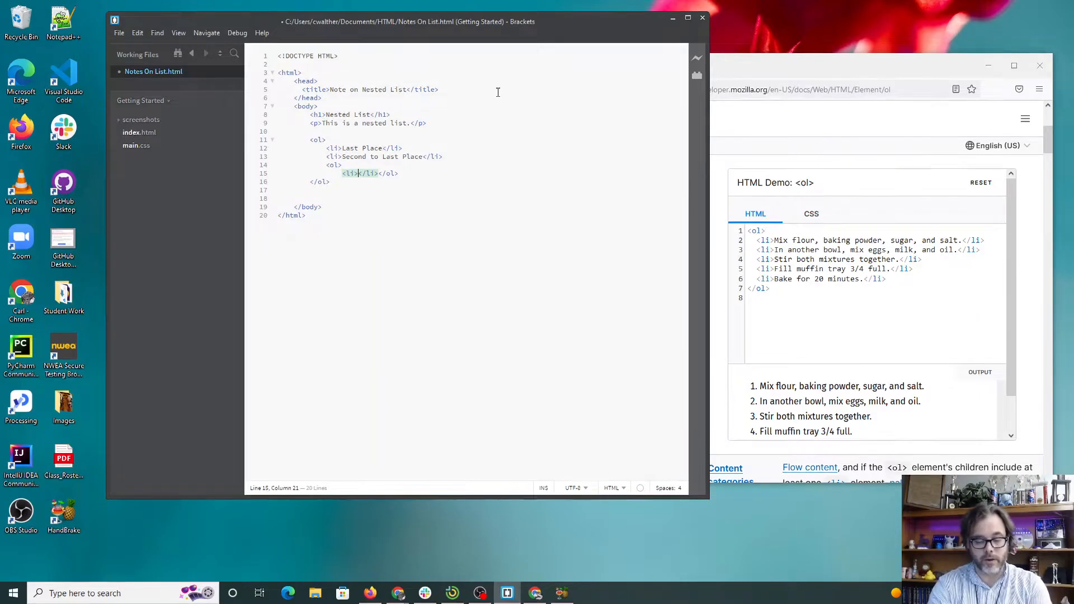
type("Cat")
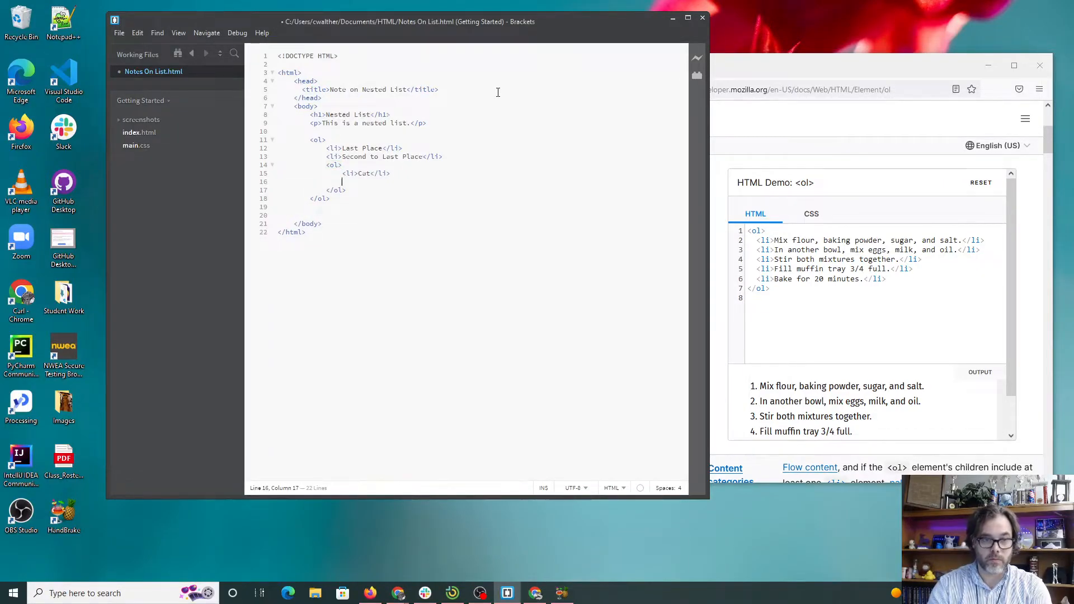
type("<li></li>")
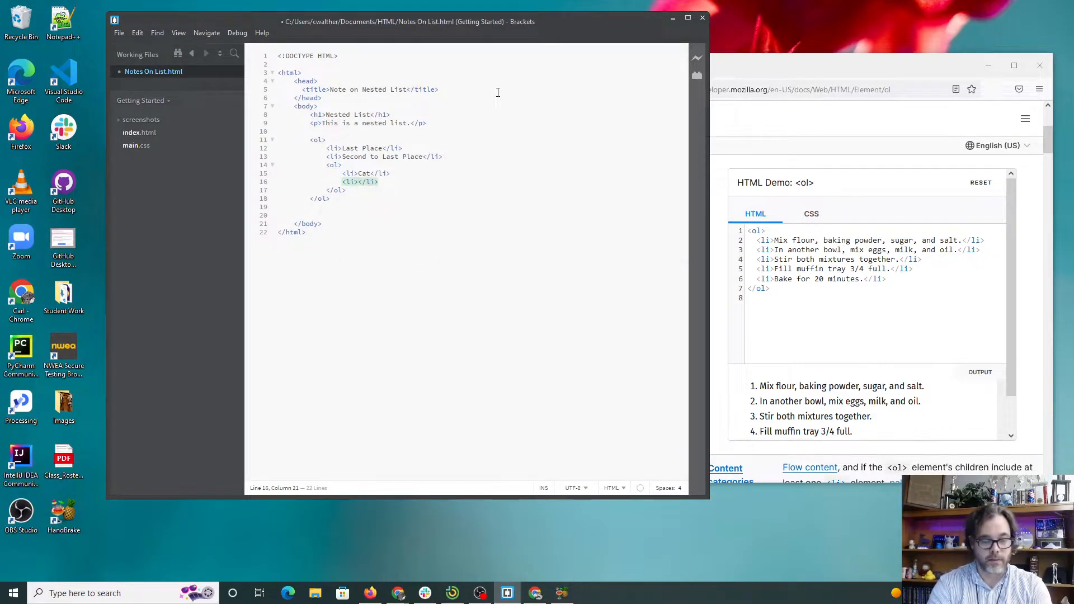
type("Dog")
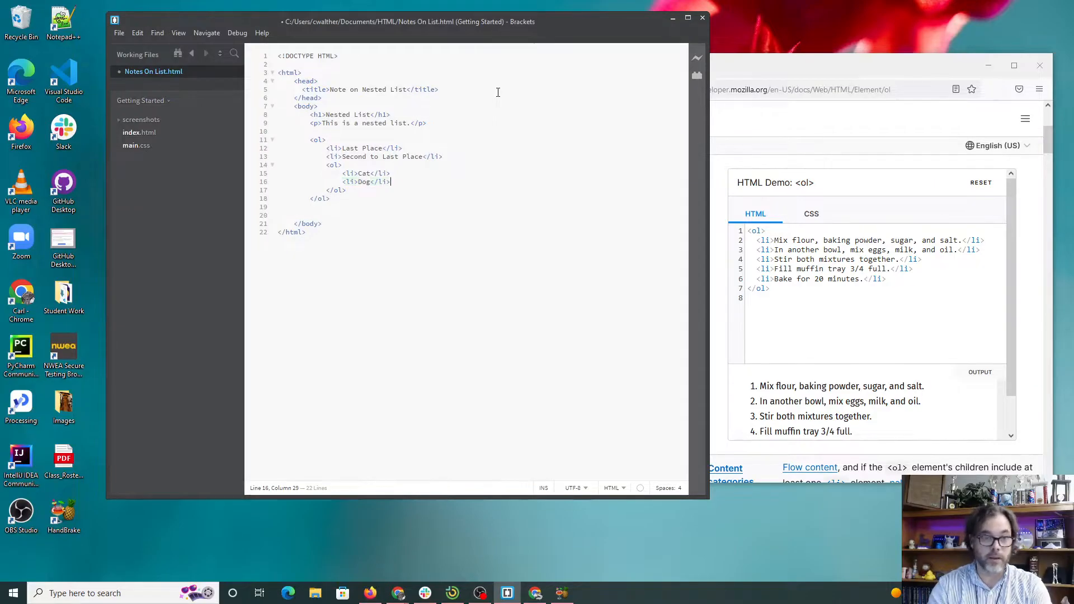
type("<li>Bird</li>")
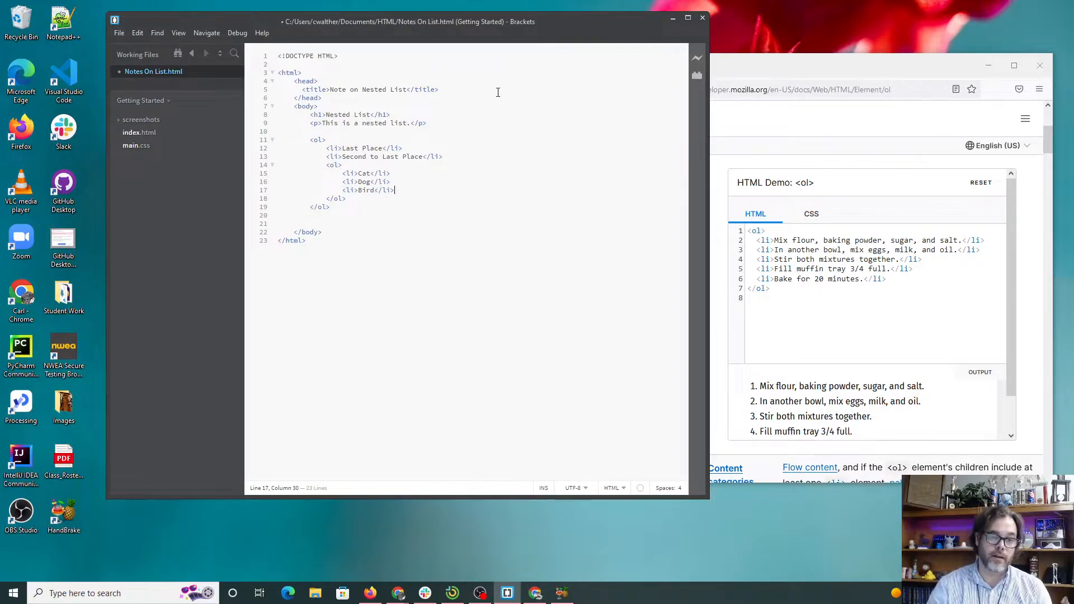
Begin a new item in the outer list after the nested list
key("Enter")
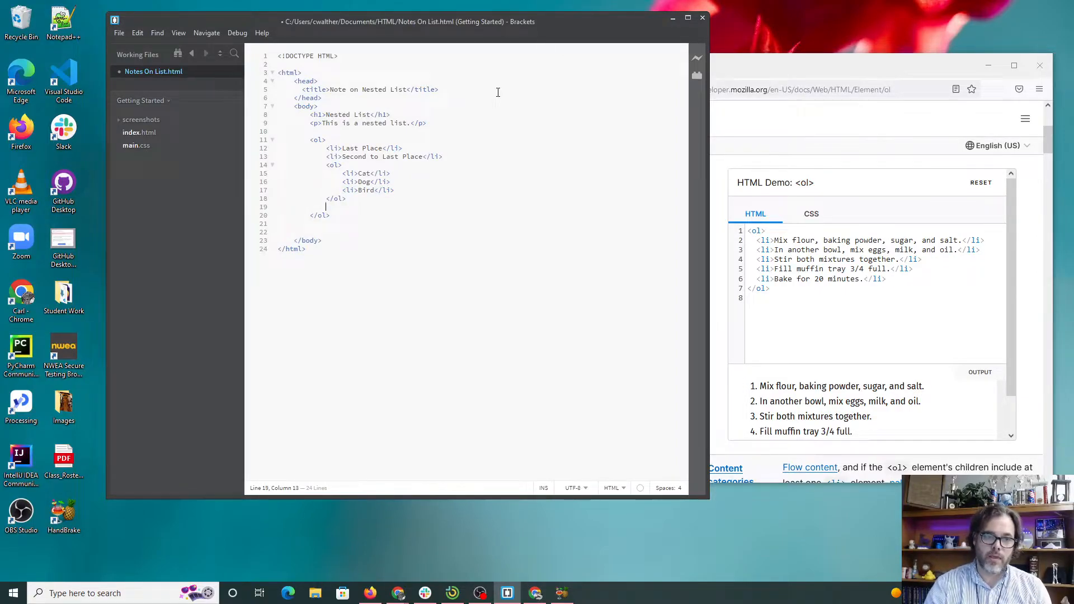
type("<li>gg</li>")
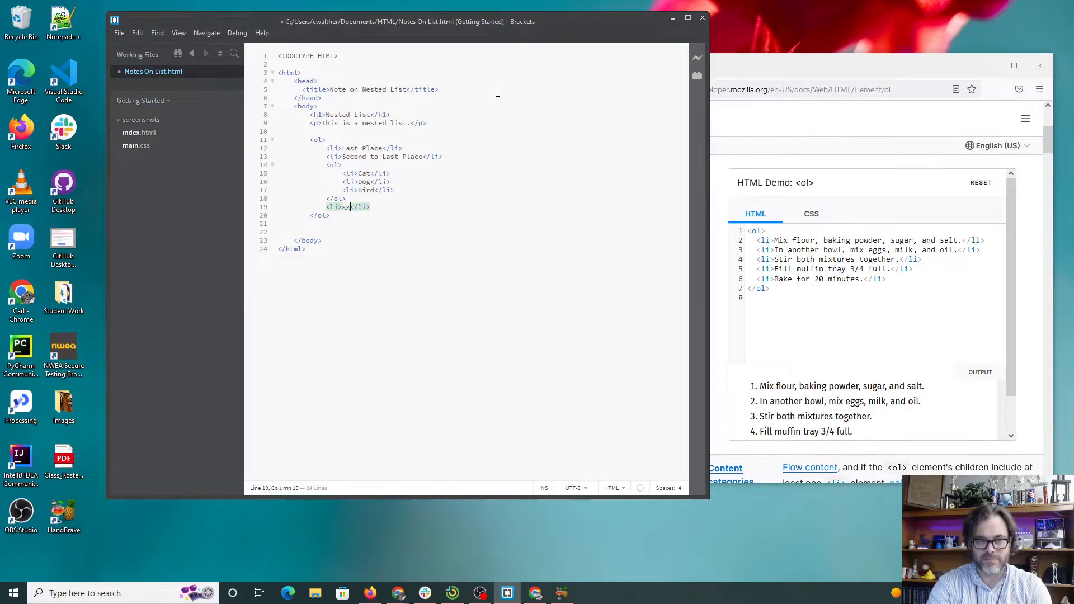
Enter ggg as the third outer item and show the page in live preview
type("g")
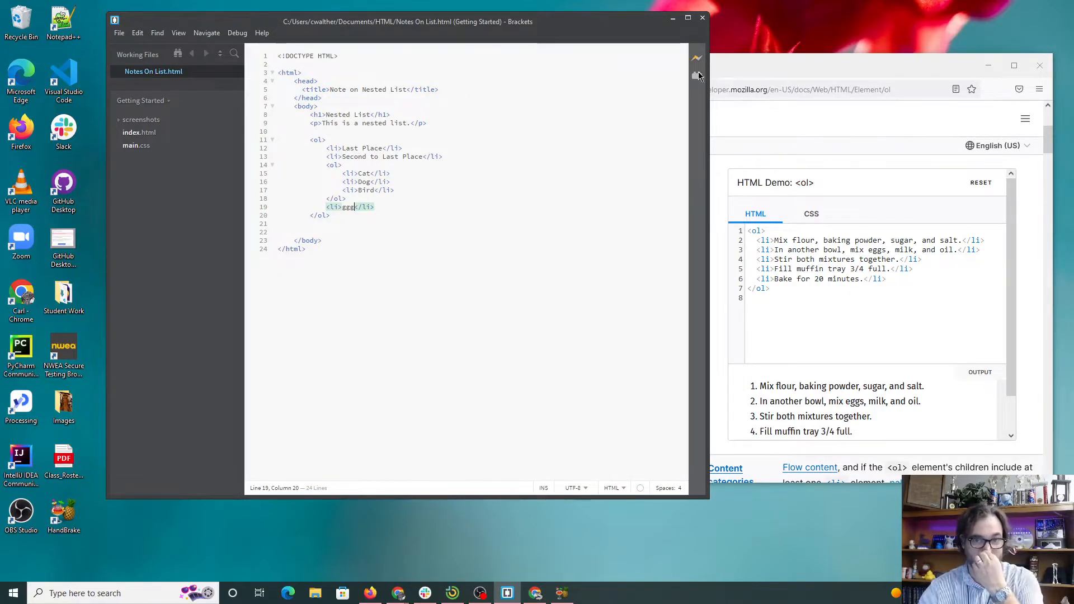
left_click(696, 58)
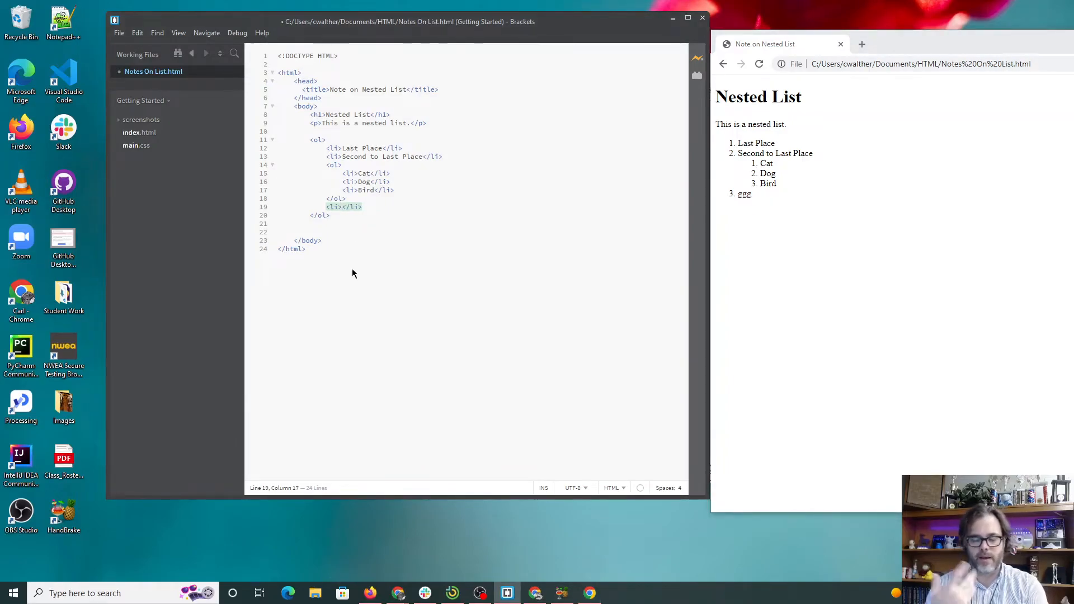
End the outer list with Second Place and Frist Place, fixing the Palce typo
type("Second P")
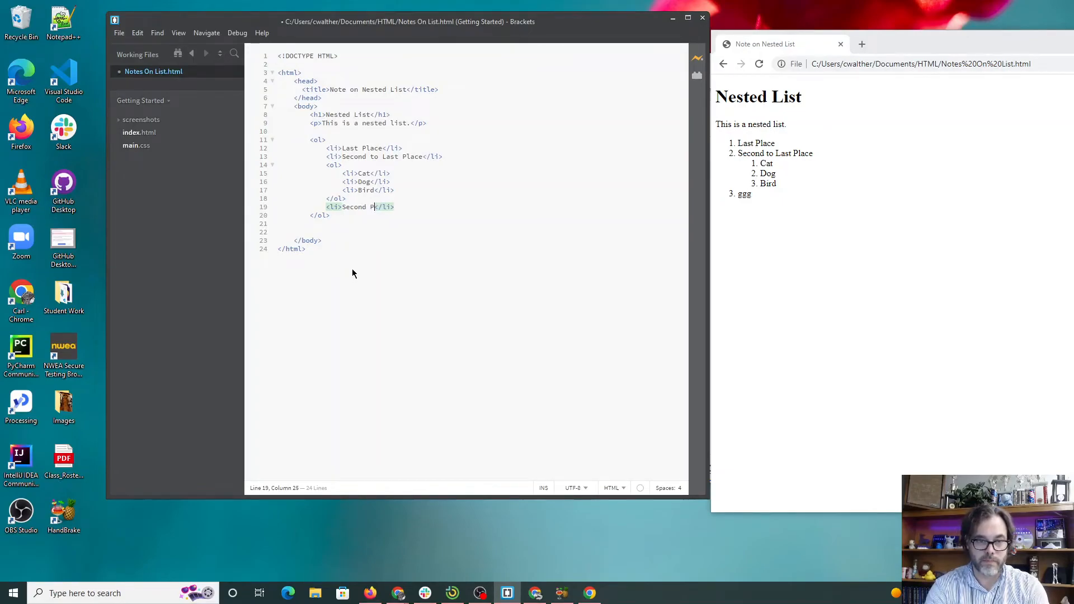
type("lace")
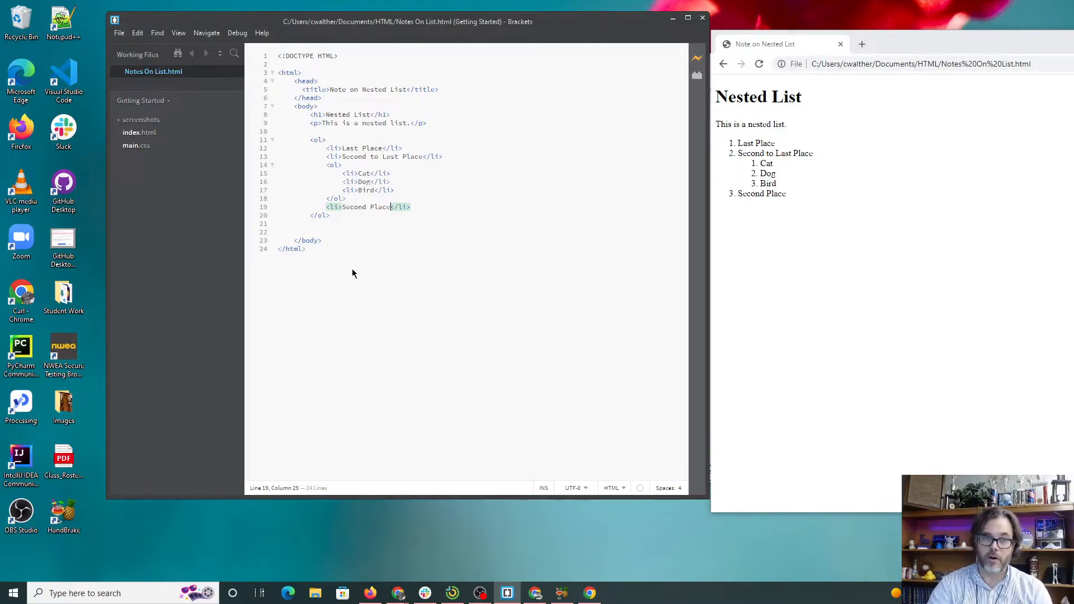
type("<li></li>")
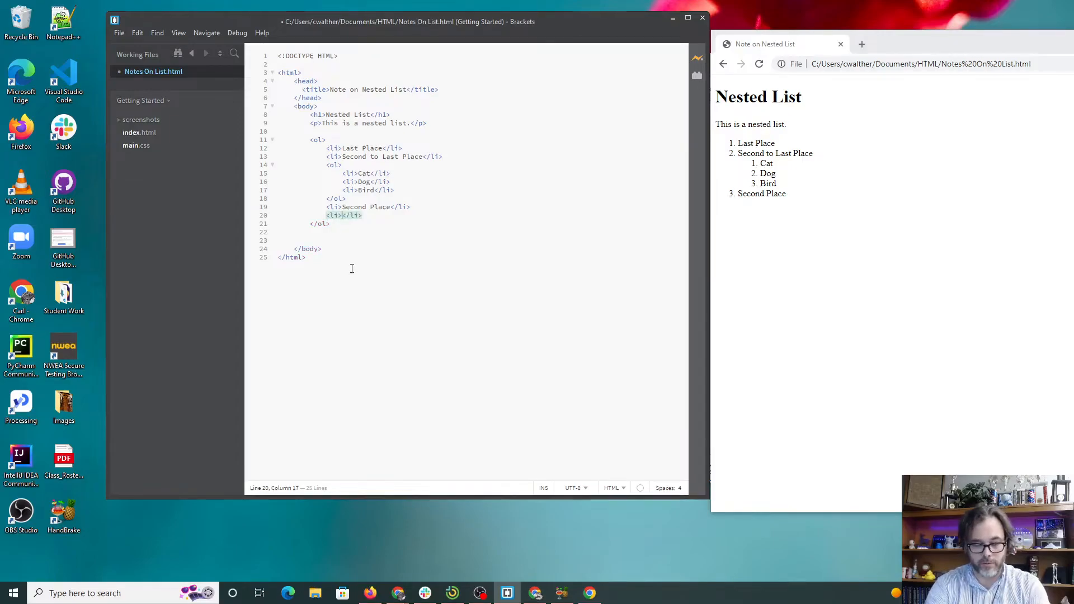
type("Frist Palce")
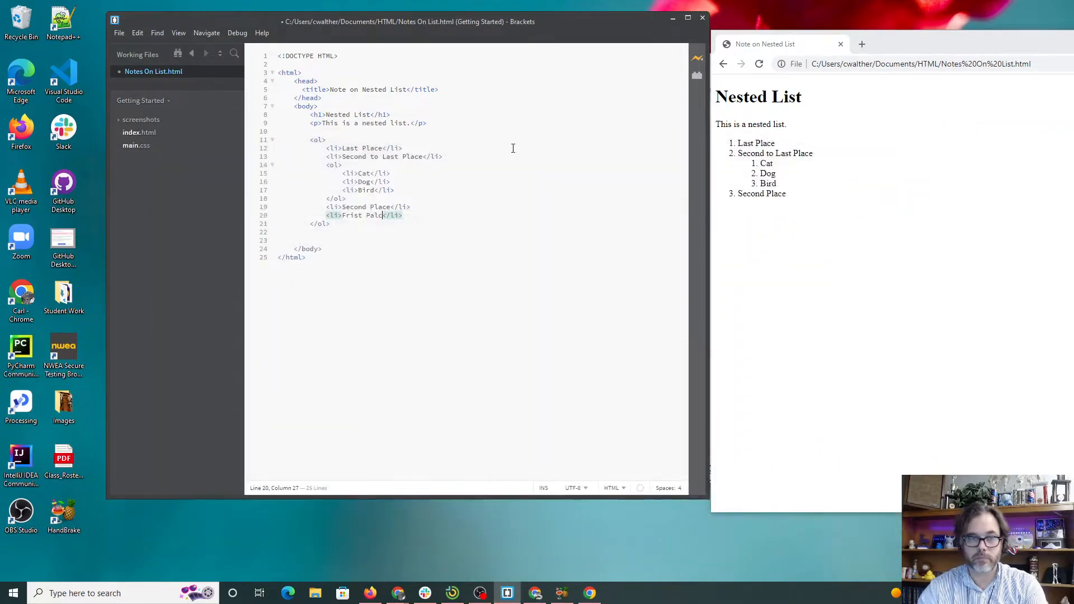
key("BackSpace")
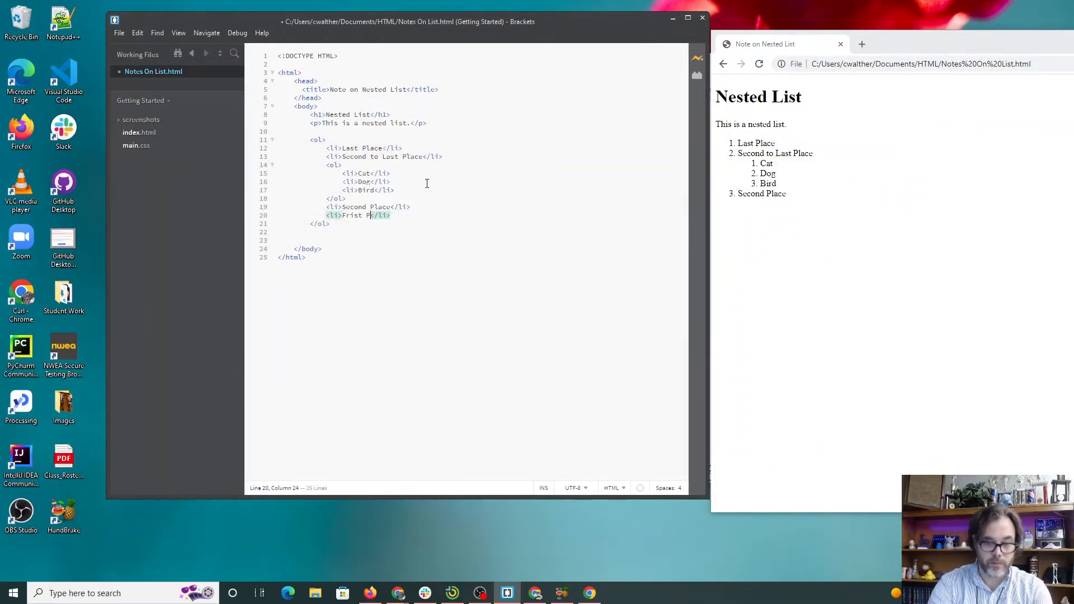
type("lace")
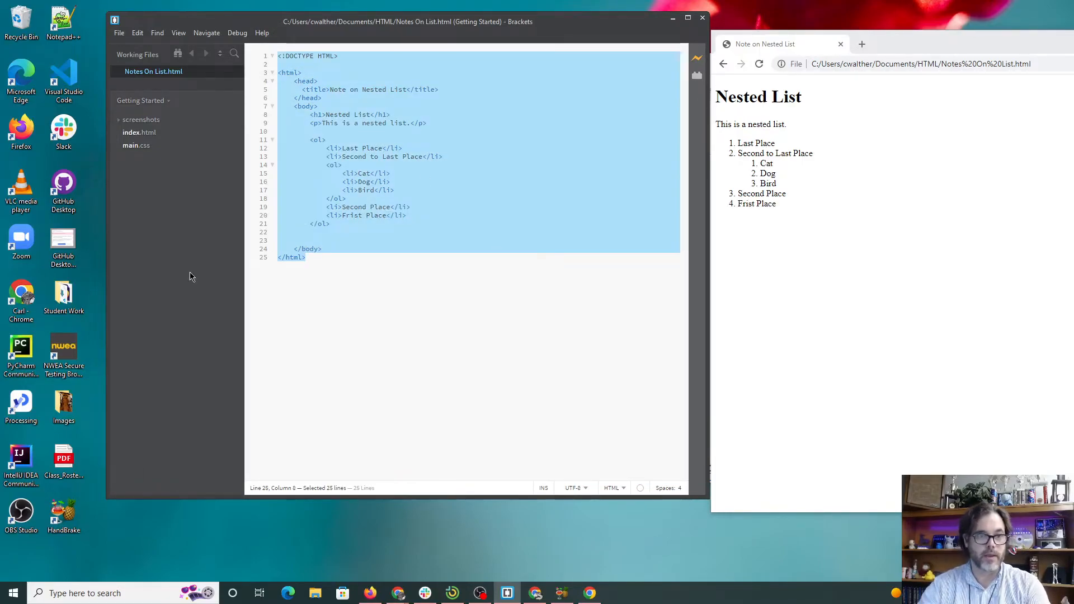
Nest an unordered list of A, G, T and C under the Dog item
left_click(394, 263)
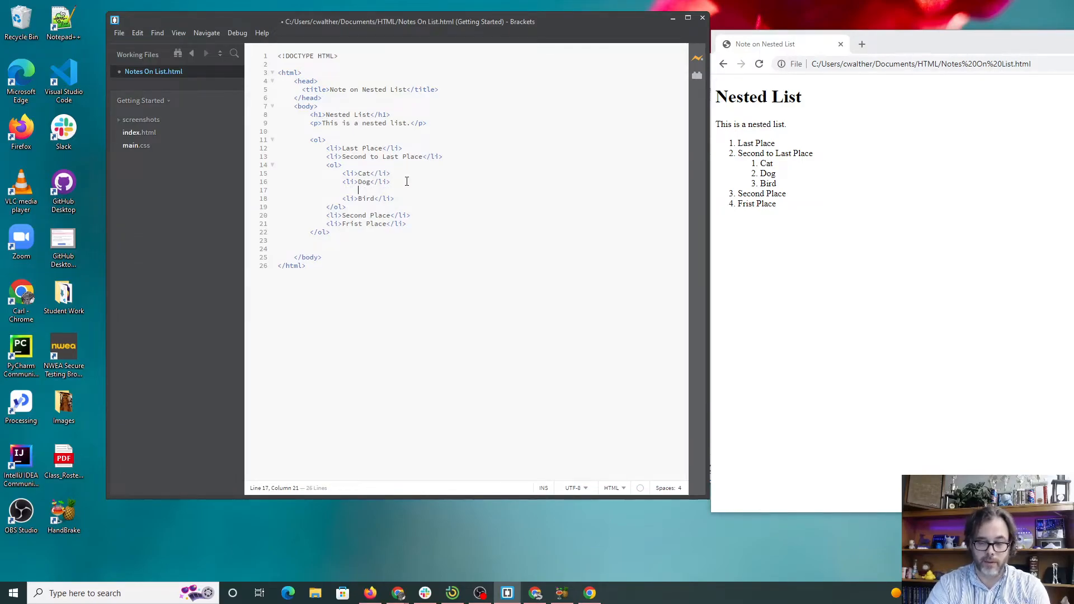
type("<ul>")
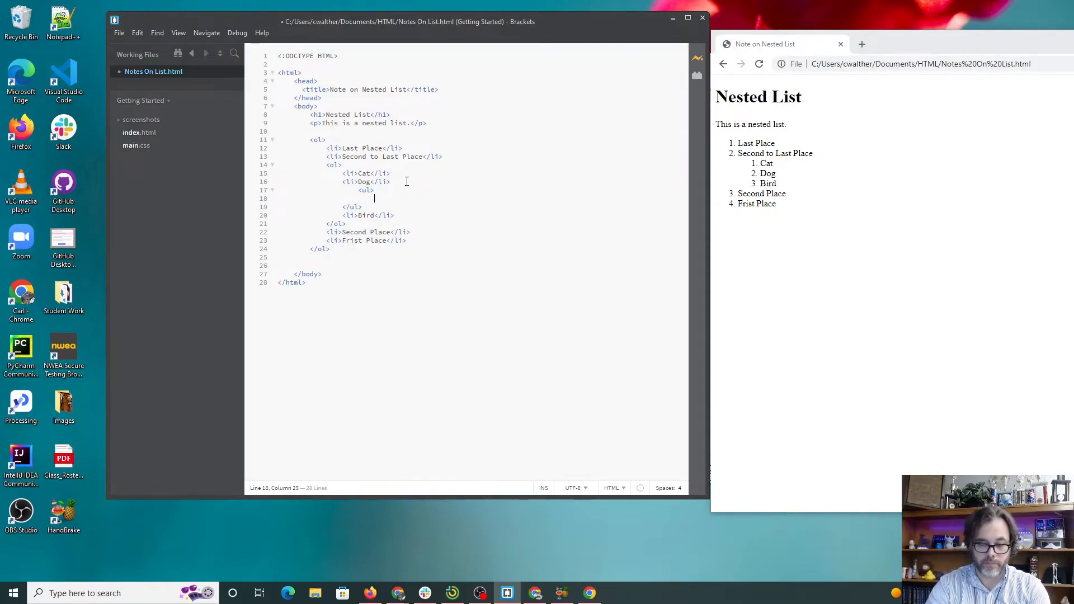
type("<li></li>")
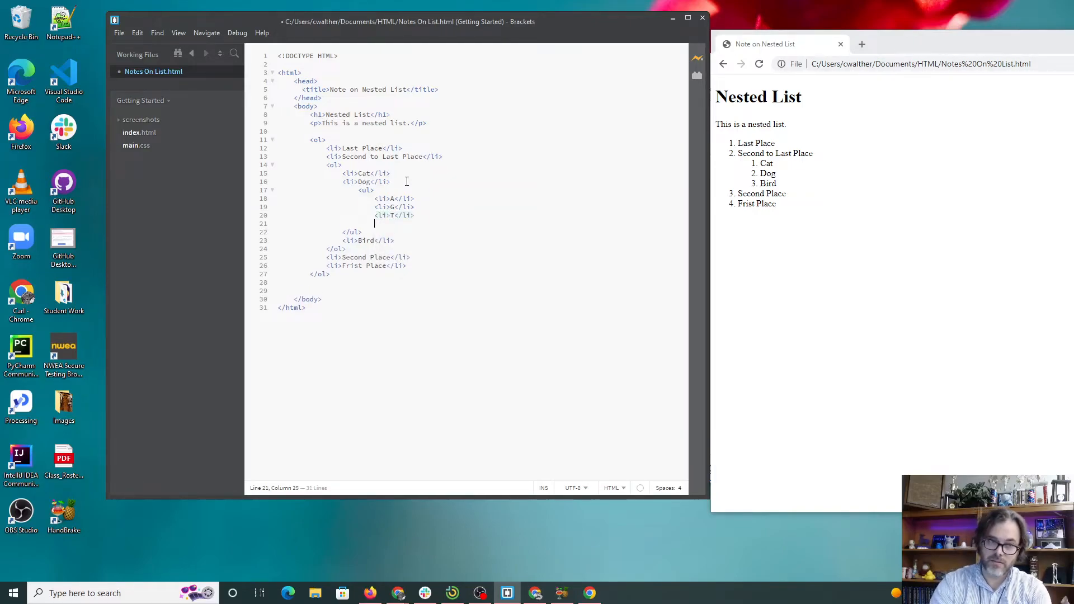
type("<li>C</li>")
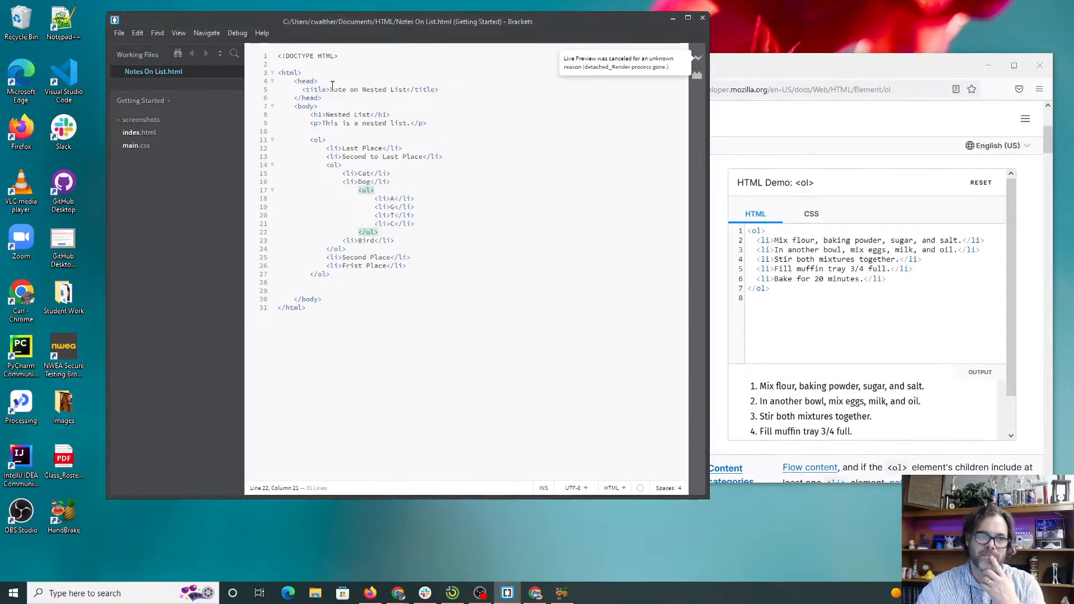
mouse_move(243, 102)
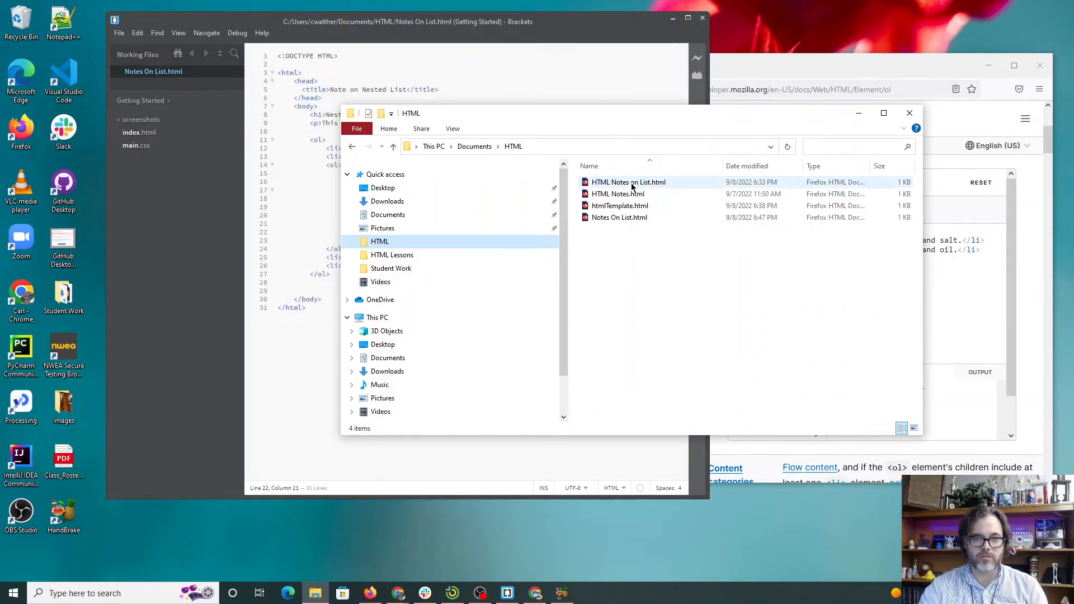
mouse_move(621, 185)
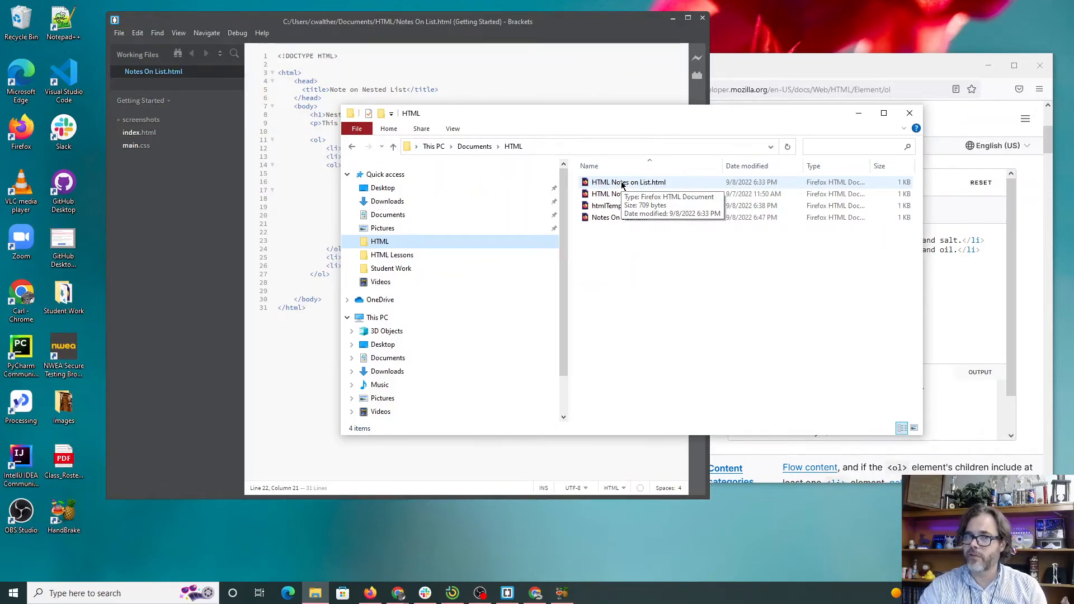
Launch HTML Notes on List.html in Firefox from the HTML folder, then bring up its context menu
double_click(629, 182)
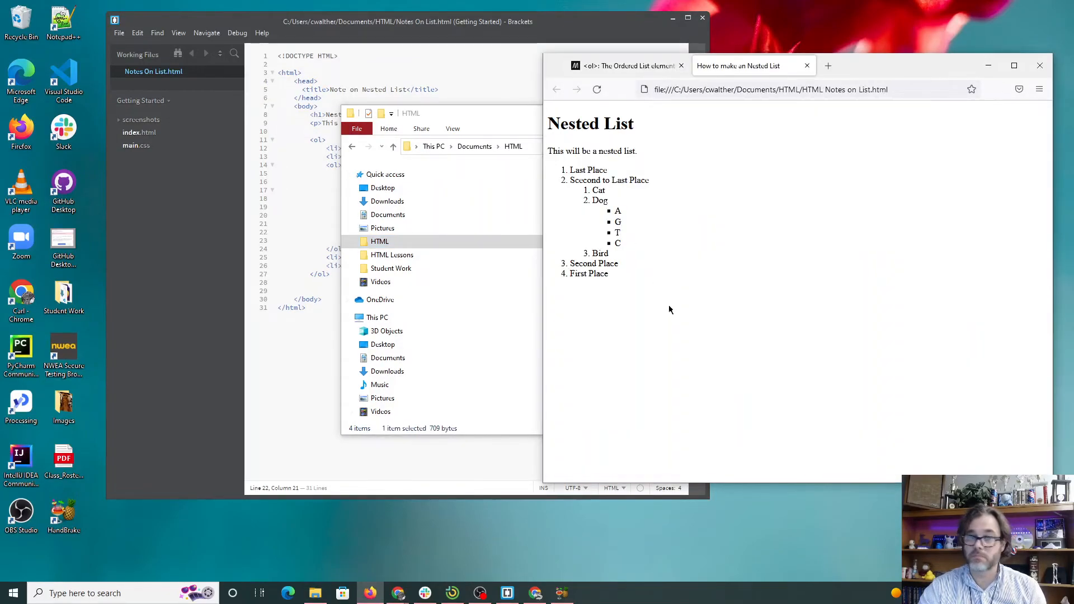
left_click(378, 318)
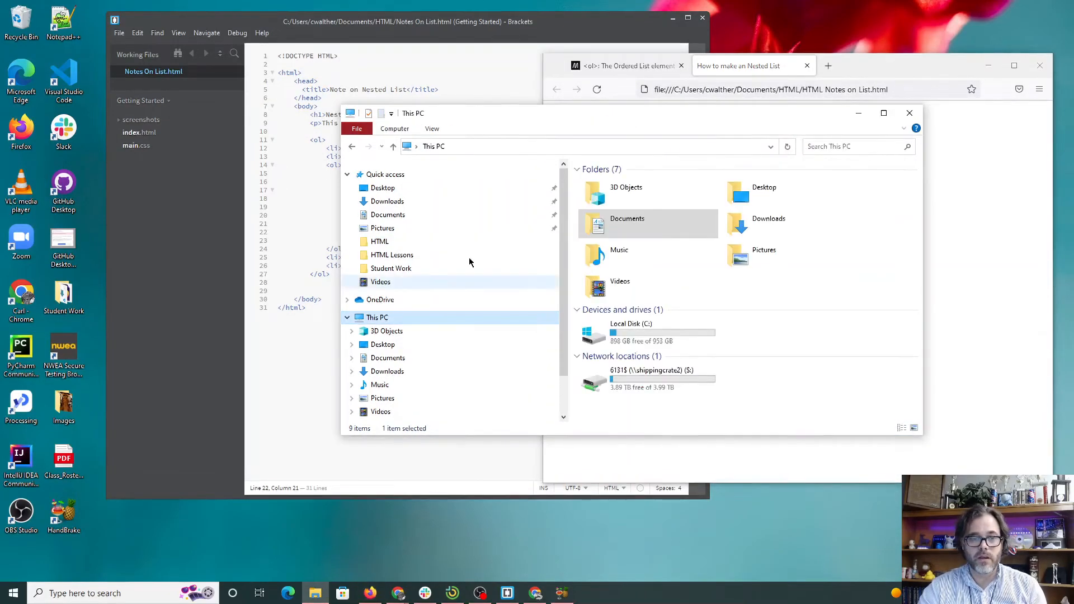
double_click(379, 242)
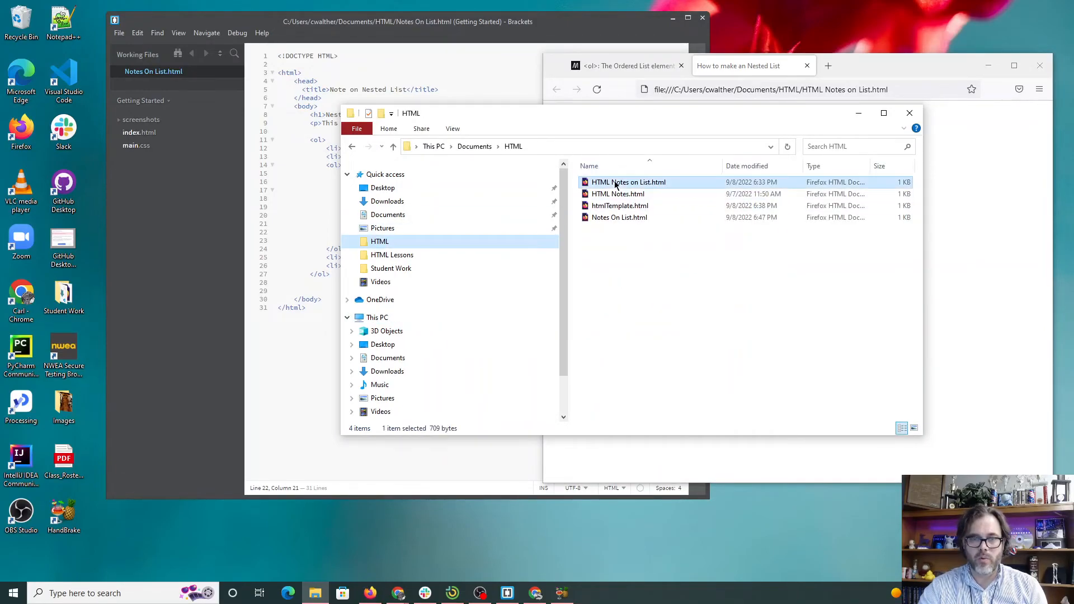
right_click(616, 182)
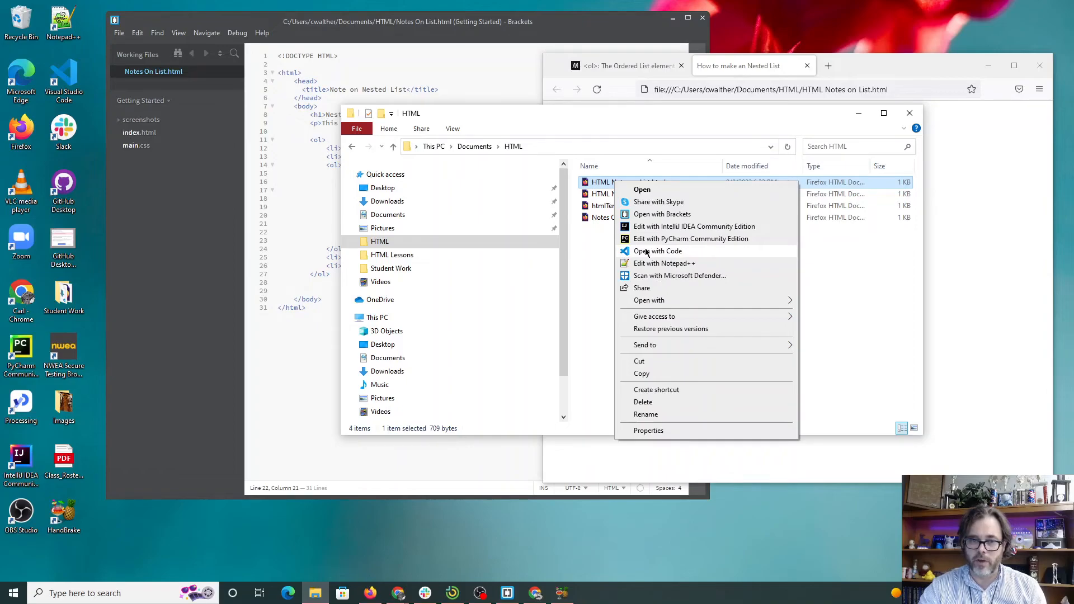
Open HTML Notes on List.html in Visual Studio Code via Open with Code and reselect the file
left_click(658, 251)
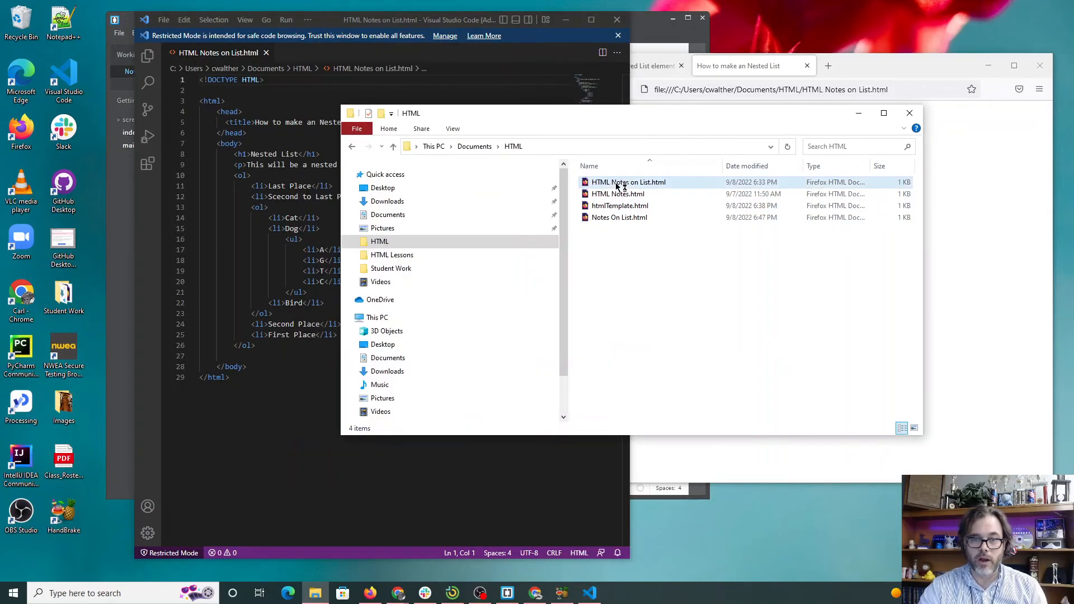
left_click(628, 182)
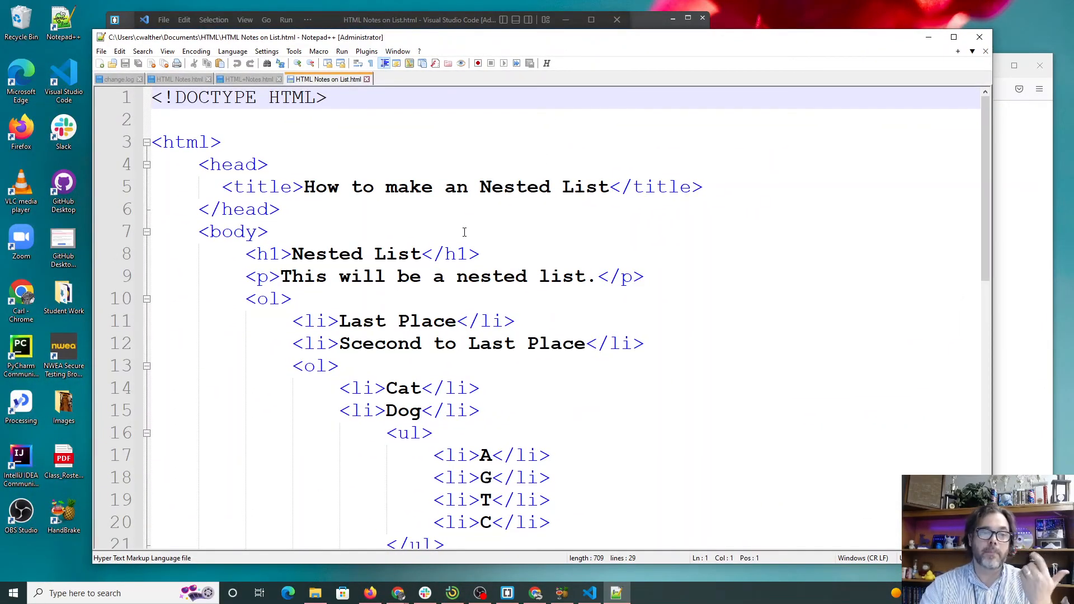
mouse_move(470, 237)
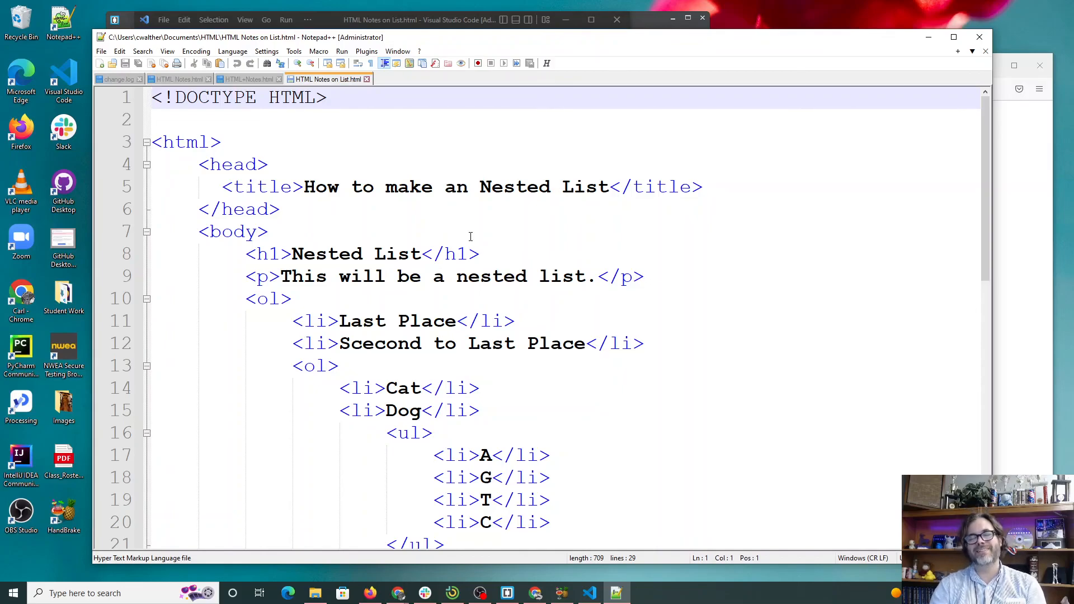
mouse_move(698, 15)
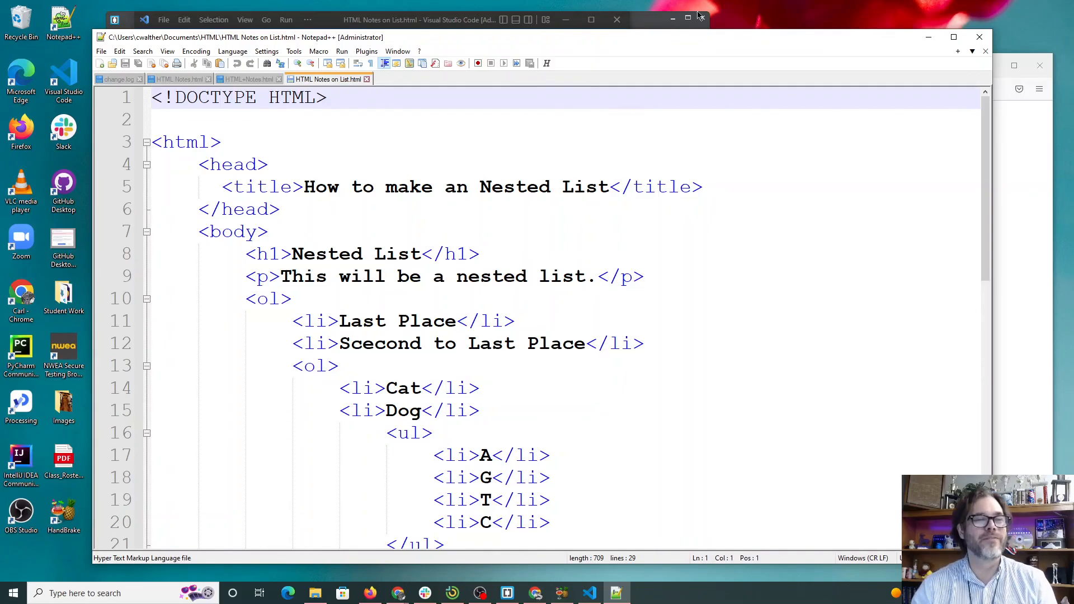